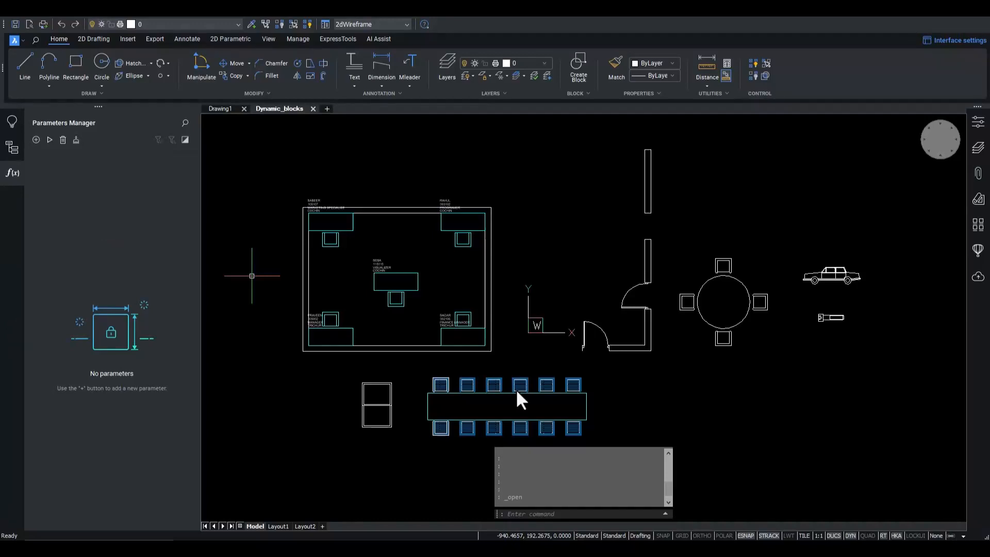
mouse_move(749, 374)
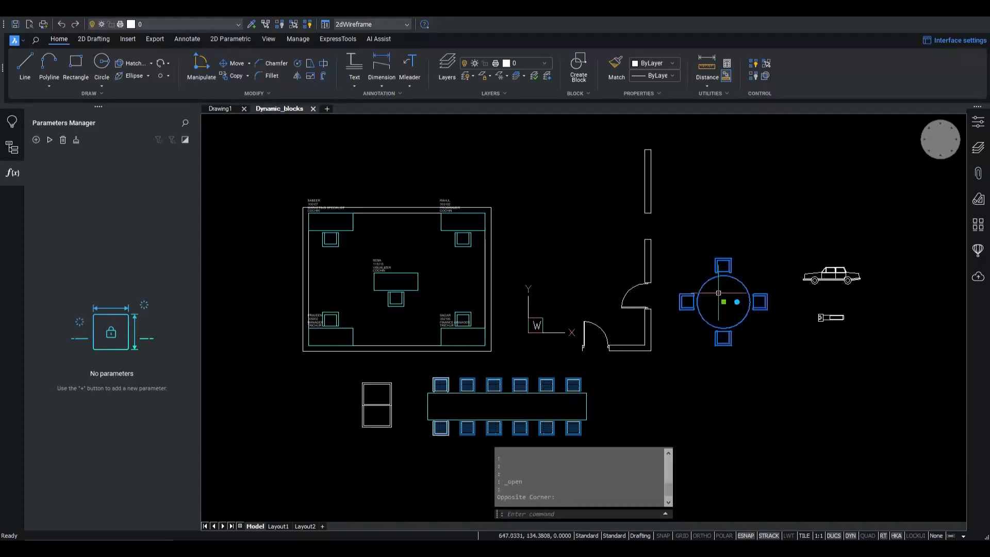
mouse_move(736, 301)
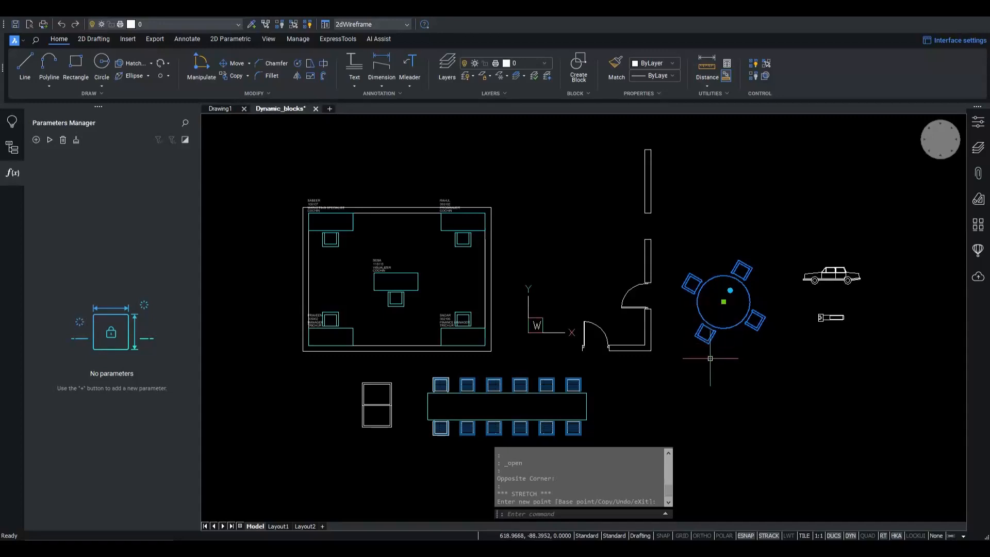
mouse_move(706, 358)
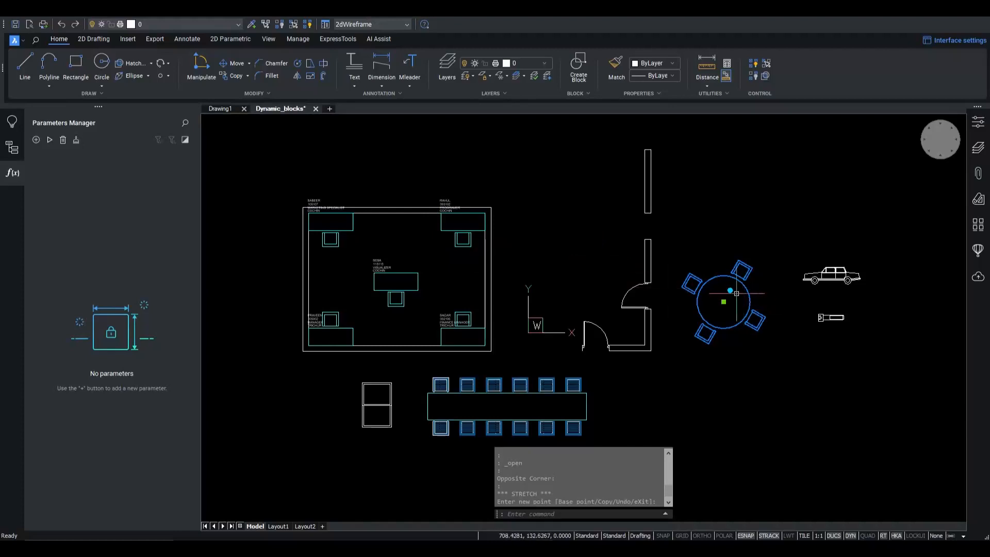
mouse_move(573, 265)
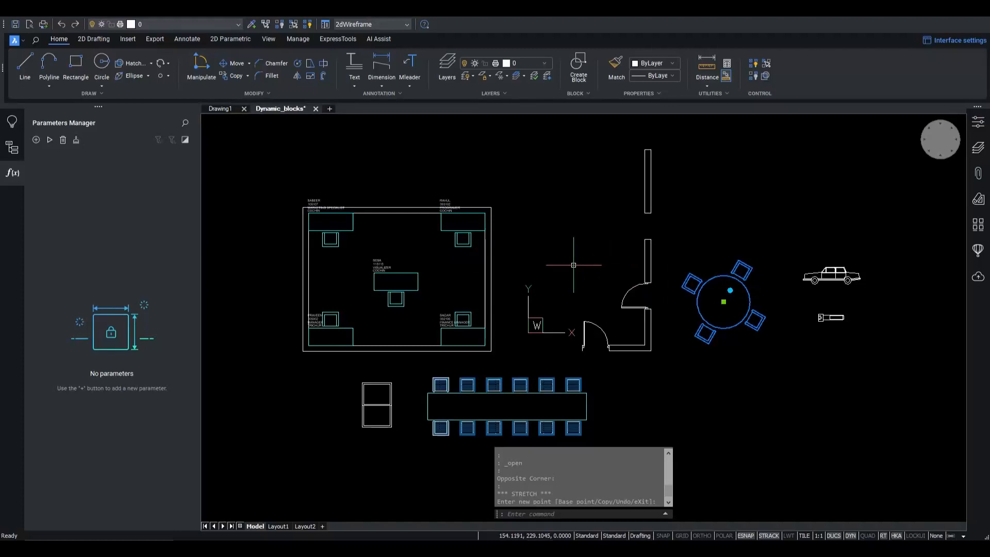
mouse_move(572, 264)
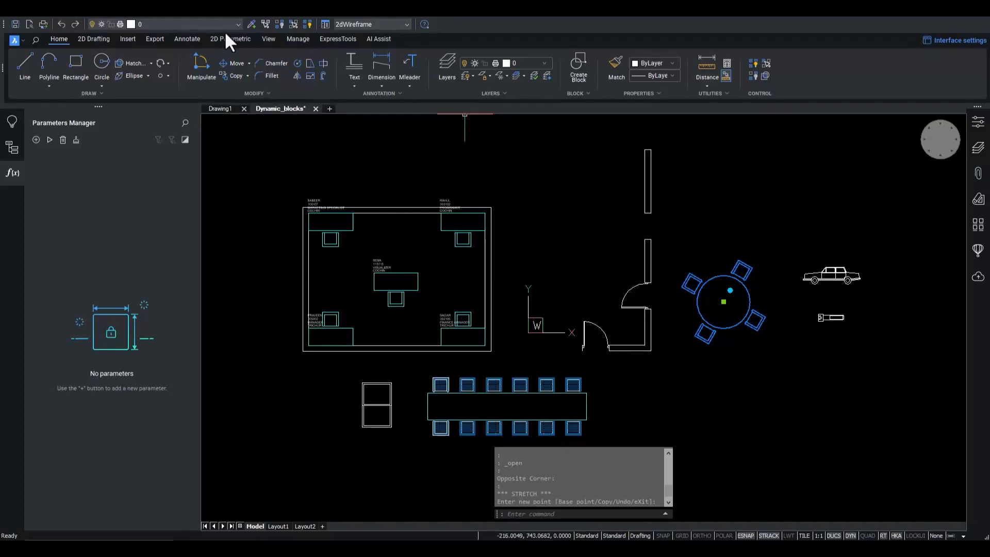
Switch the ribbon to the 2D Parametric constraint and block tools.
left_click(230, 38)
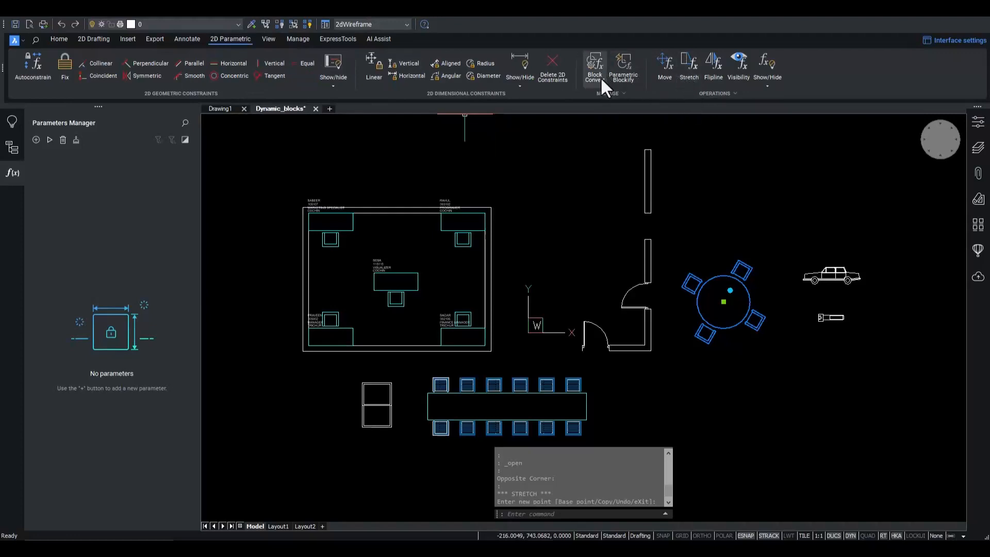
mouse_move(593, 67)
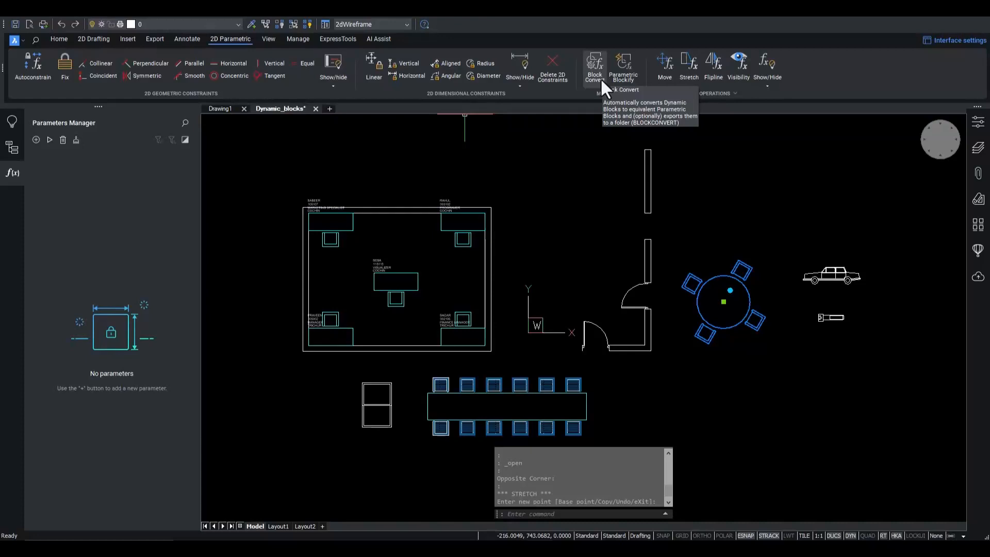
mouse_move(569, 185)
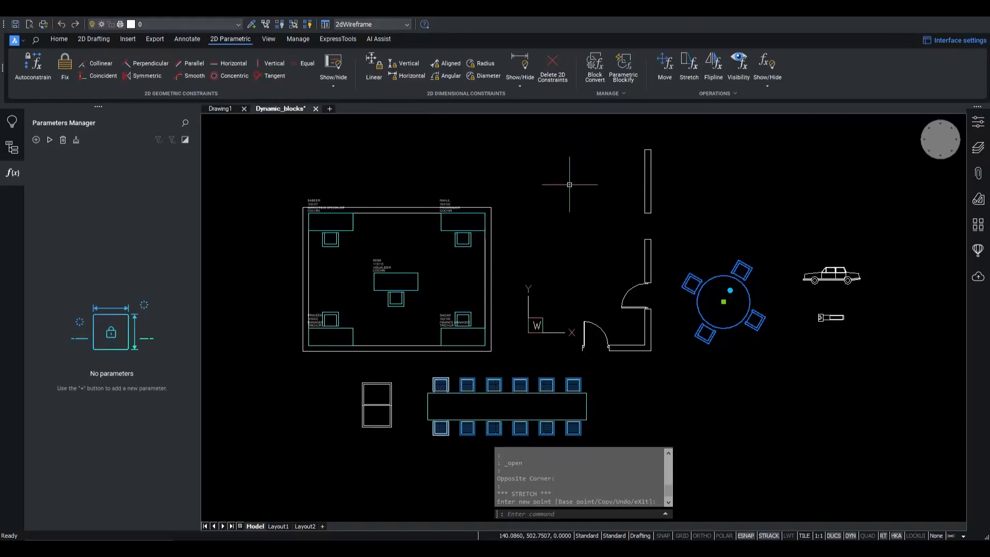
mouse_move(565, 184)
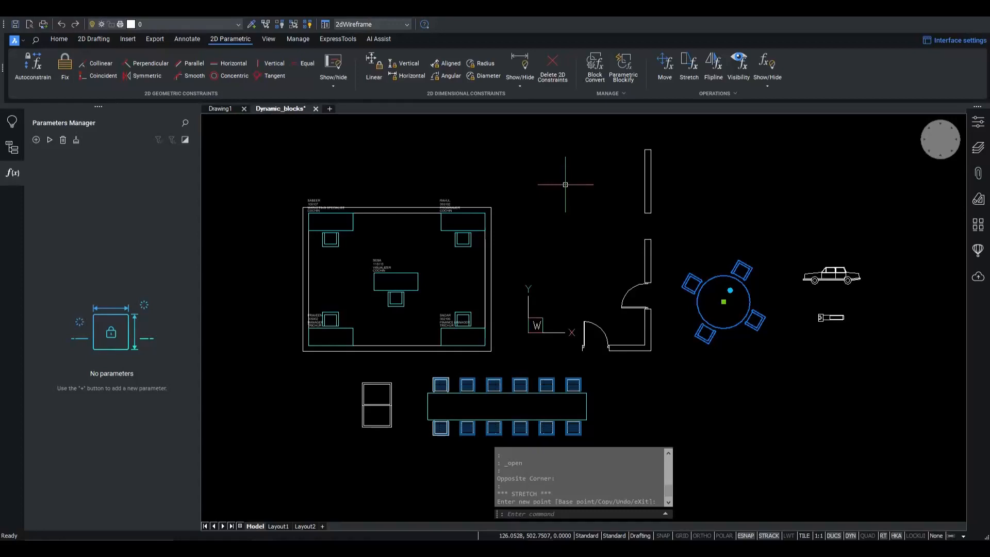
mouse_move(594, 68)
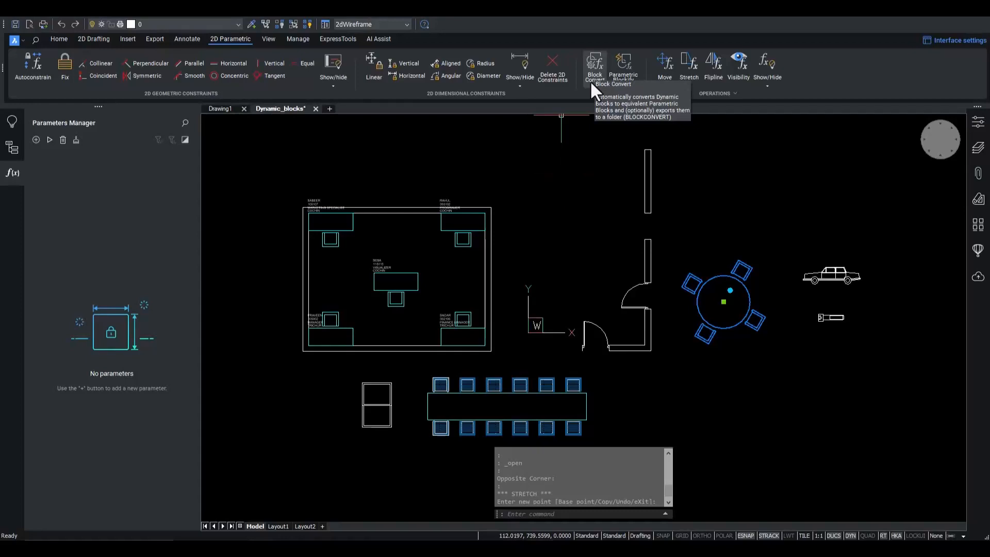
mouse_move(512, 201)
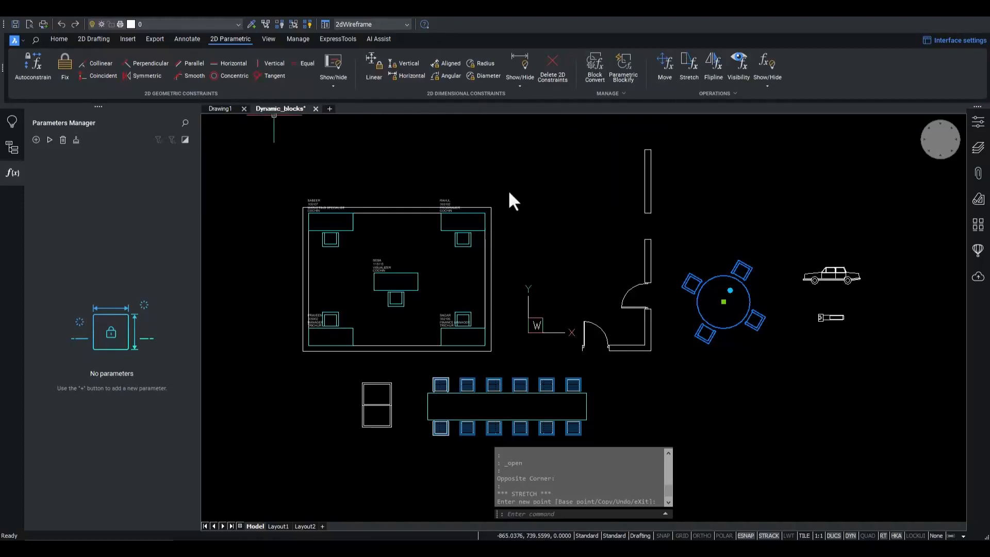
mouse_move(516, 392)
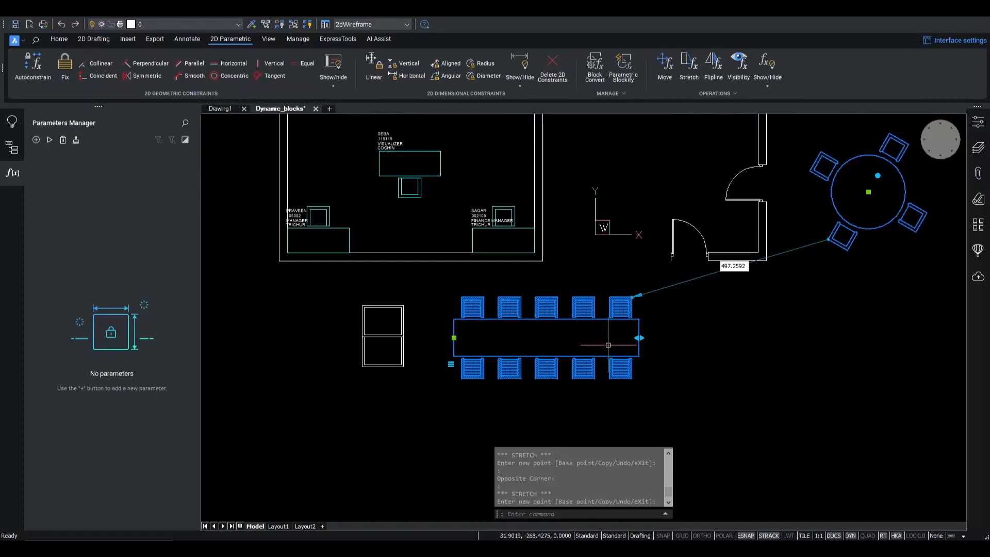
Start BEDIT and choose the Tab_Chr block for editing.
type("BEDIT")
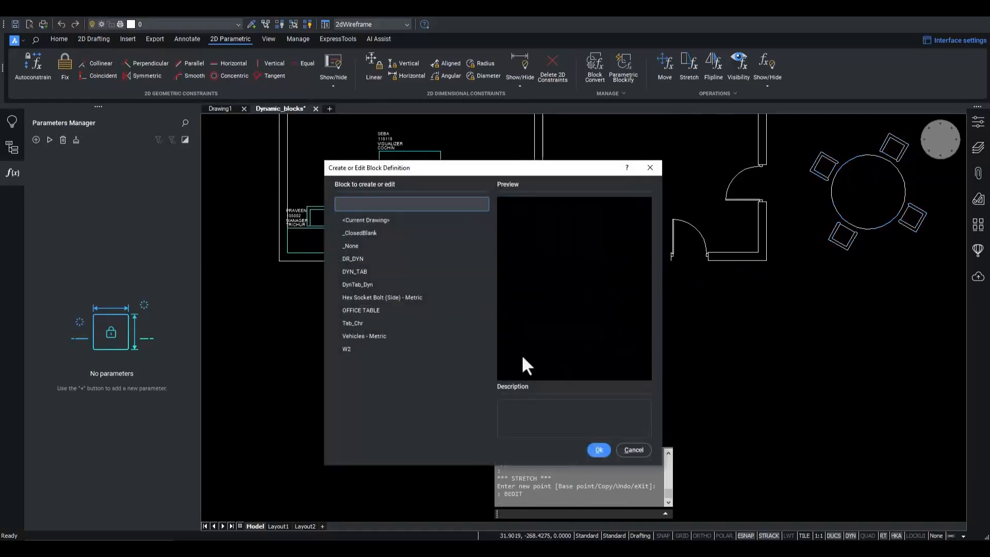
left_click(352, 322)
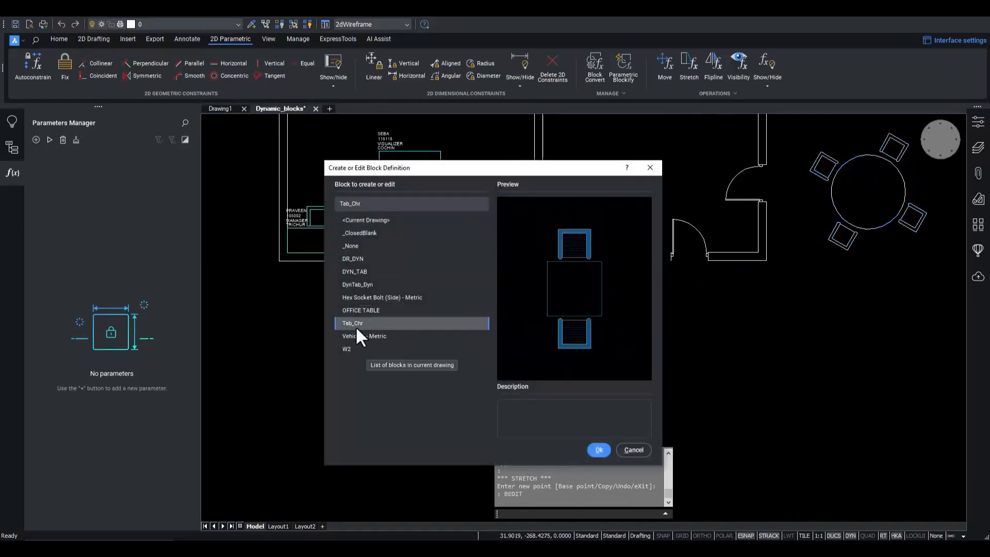
mouse_move(593, 470)
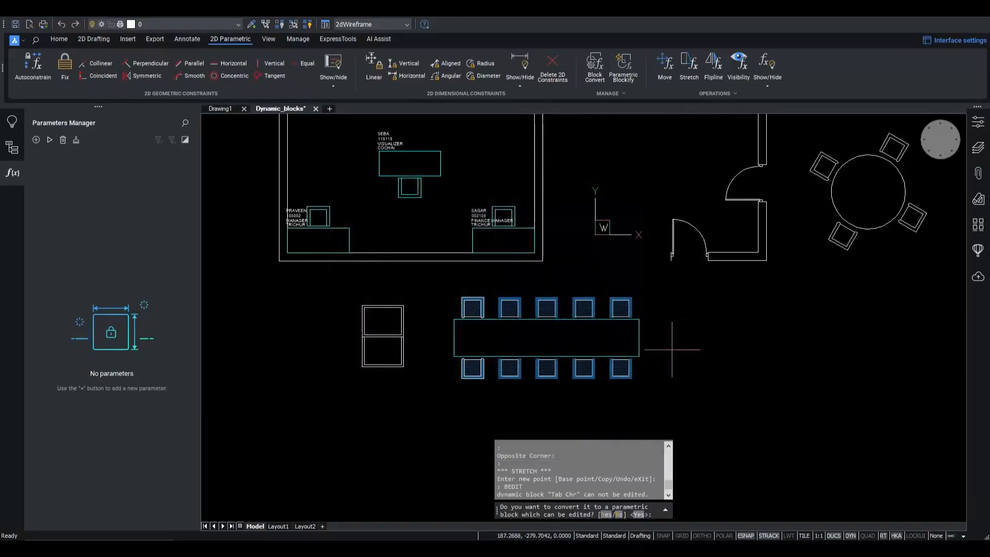
mouse_move(671, 349)
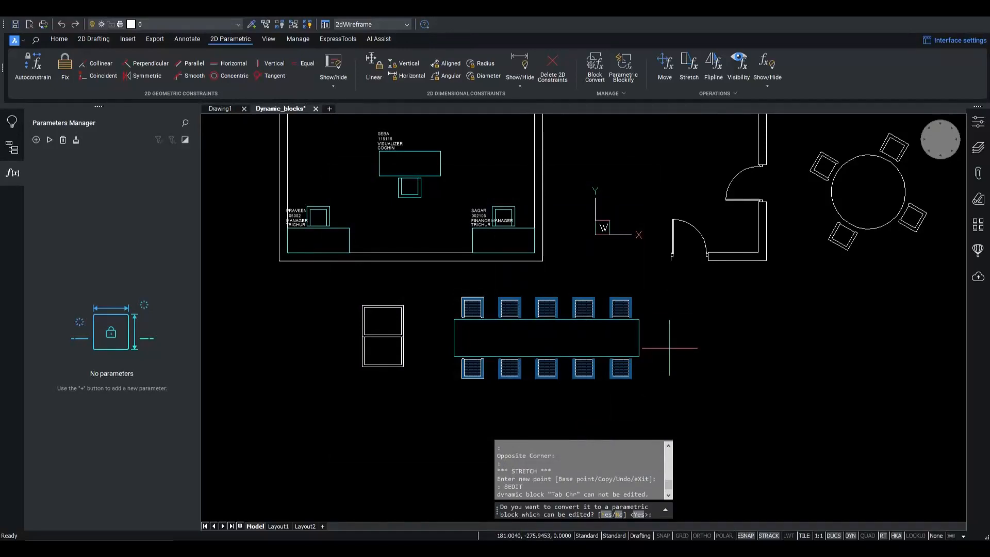
mouse_move(667, 354)
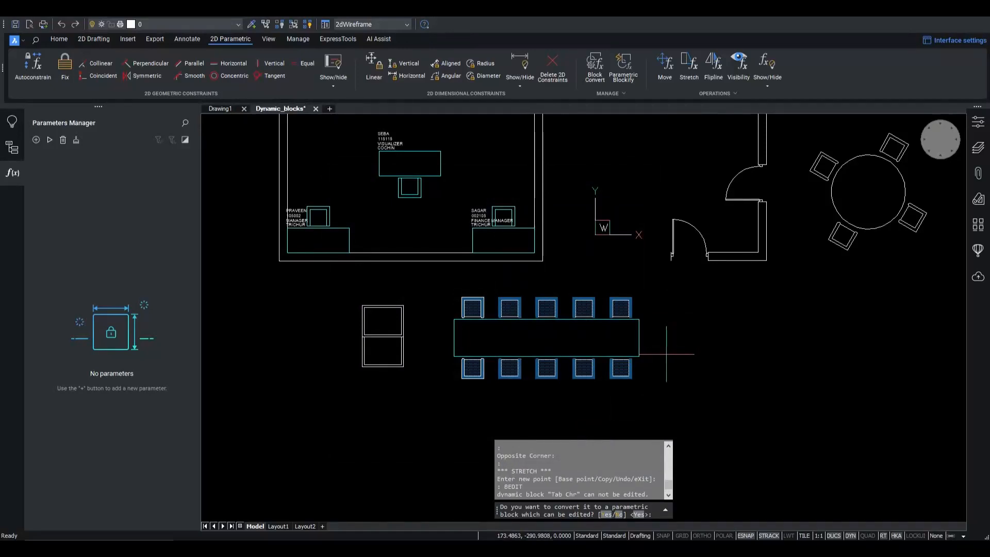
mouse_move(665, 352)
type("Y")
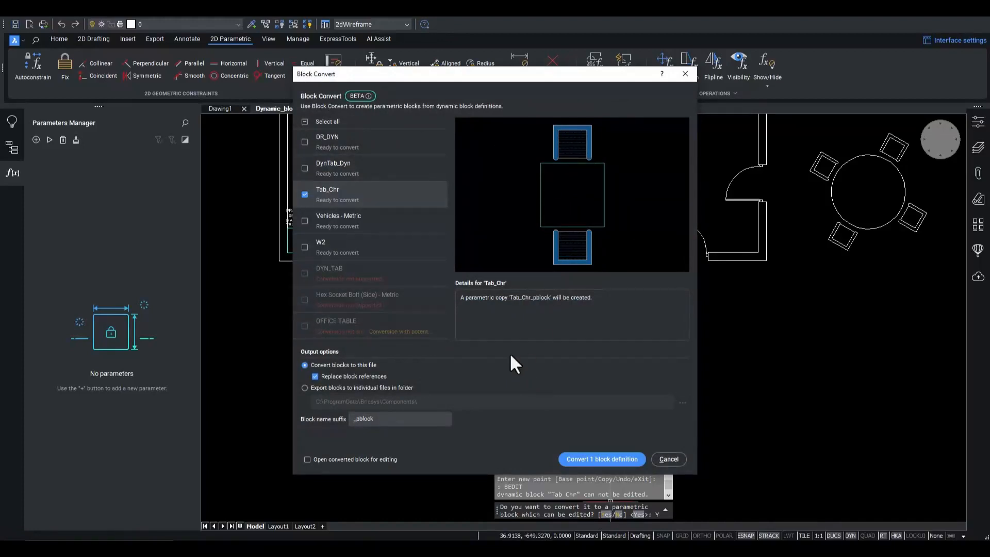
mouse_move(451, 322)
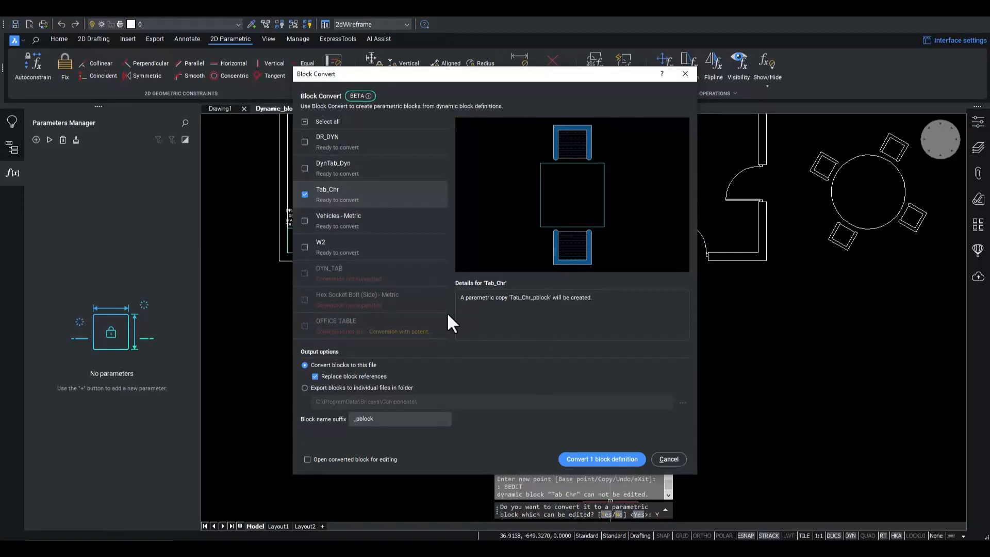
mouse_move(452, 315)
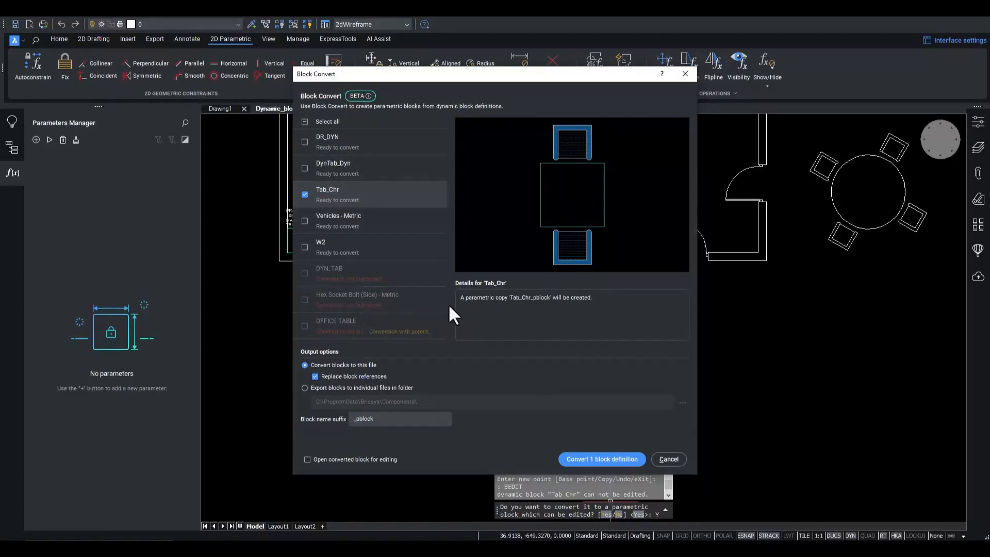
mouse_move(376, 202)
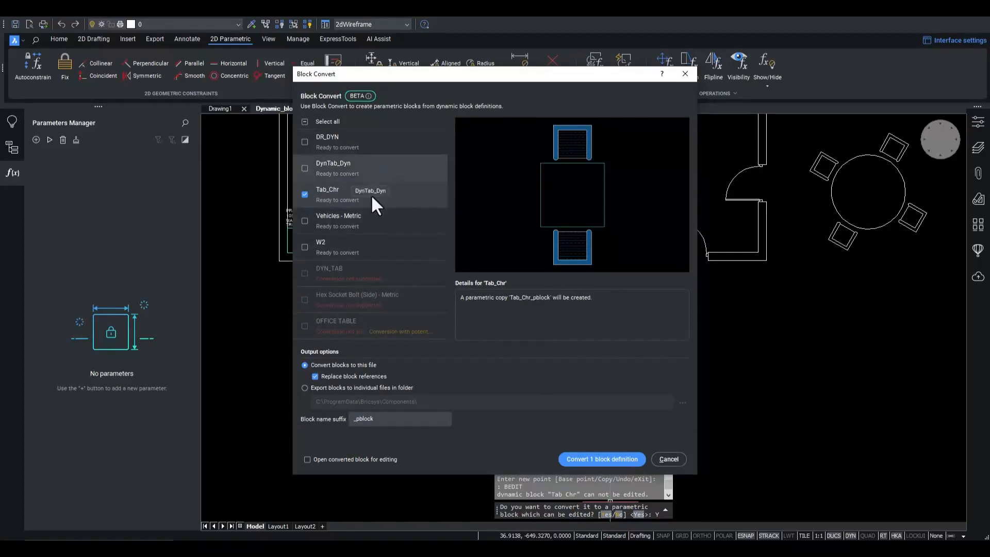
mouse_move(374, 227)
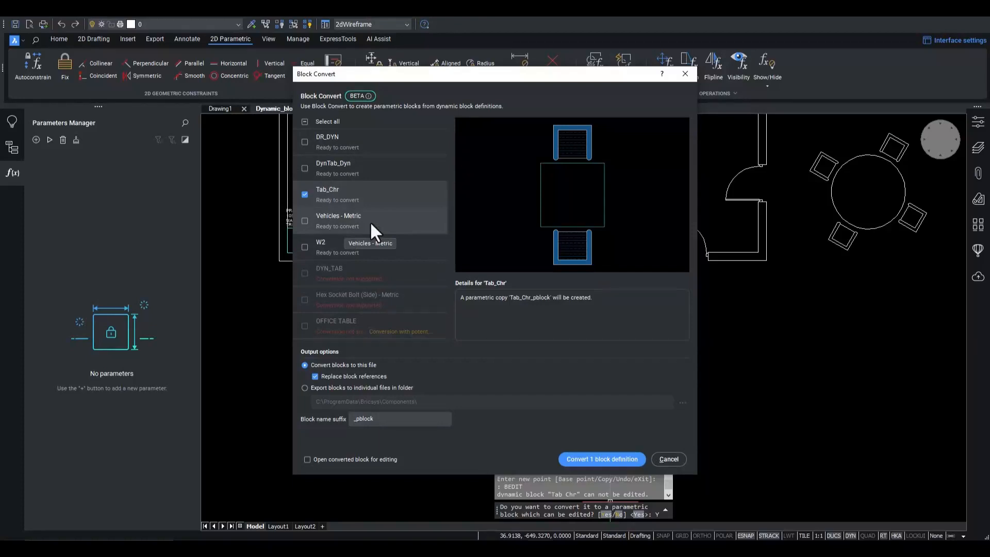
mouse_move(374, 230)
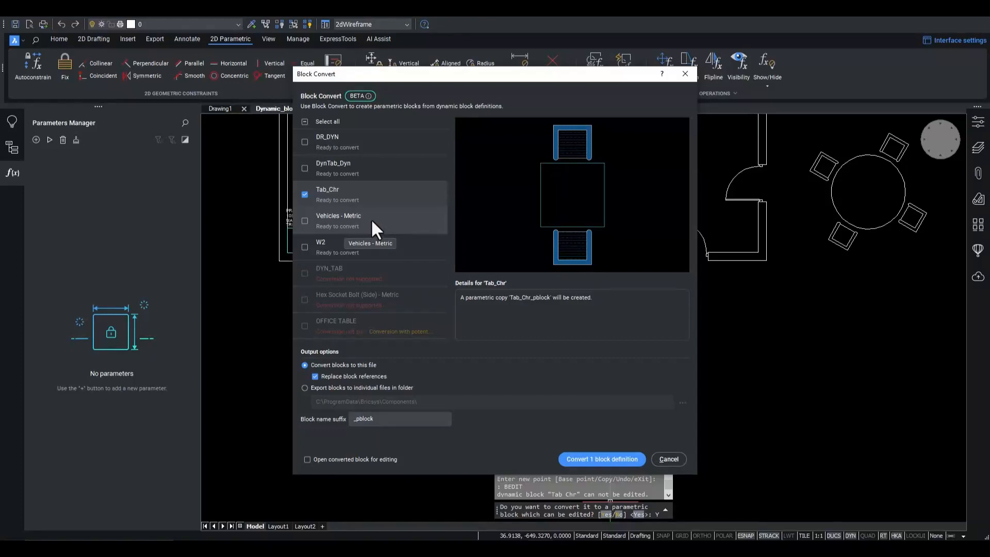
mouse_move(346, 202)
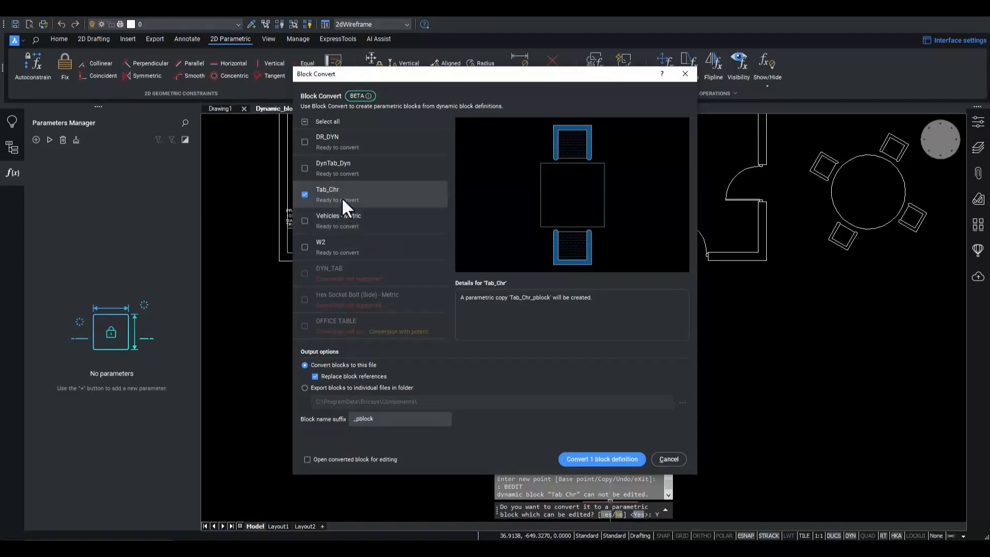
mouse_move(345, 206)
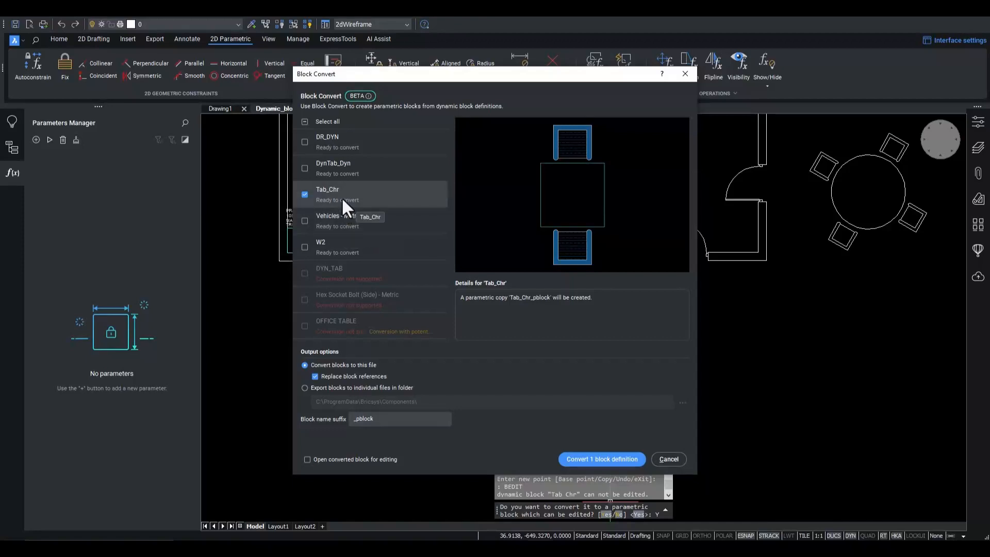
mouse_move(376, 293)
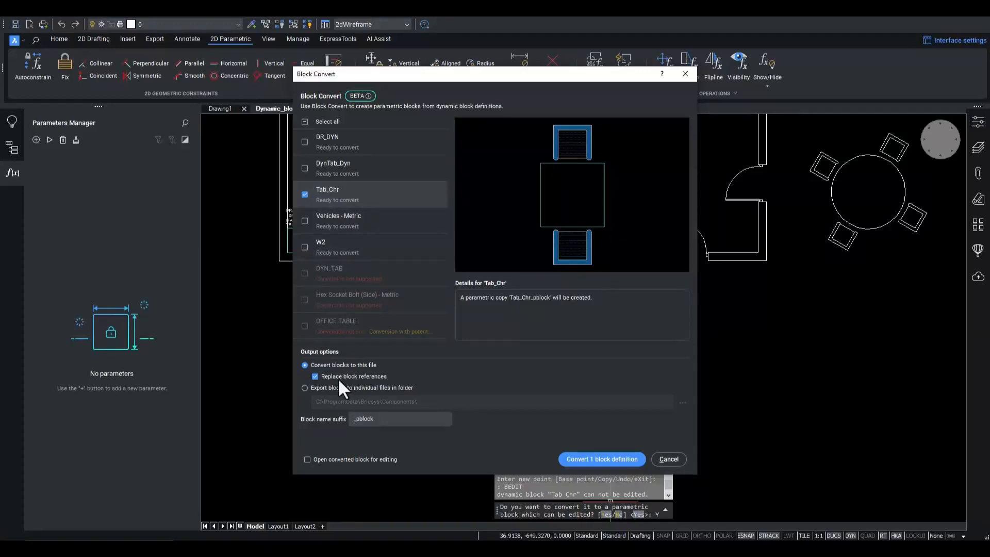
mouse_move(331, 375)
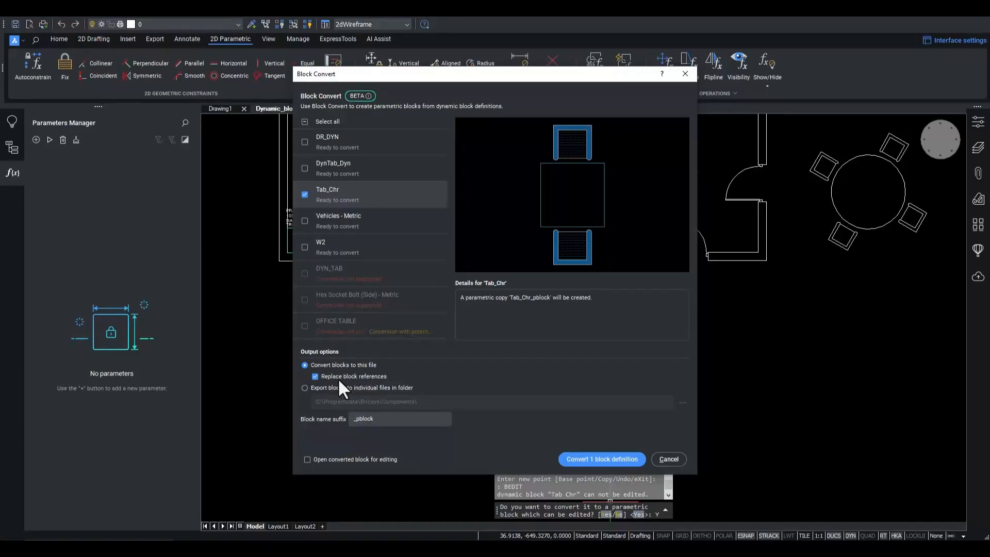
mouse_move(341, 380)
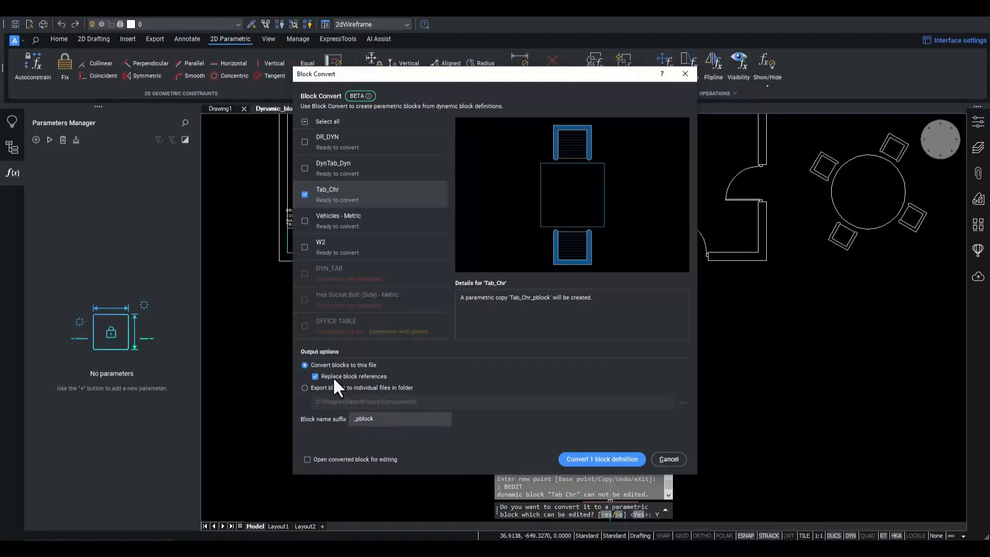
mouse_move(600, 459)
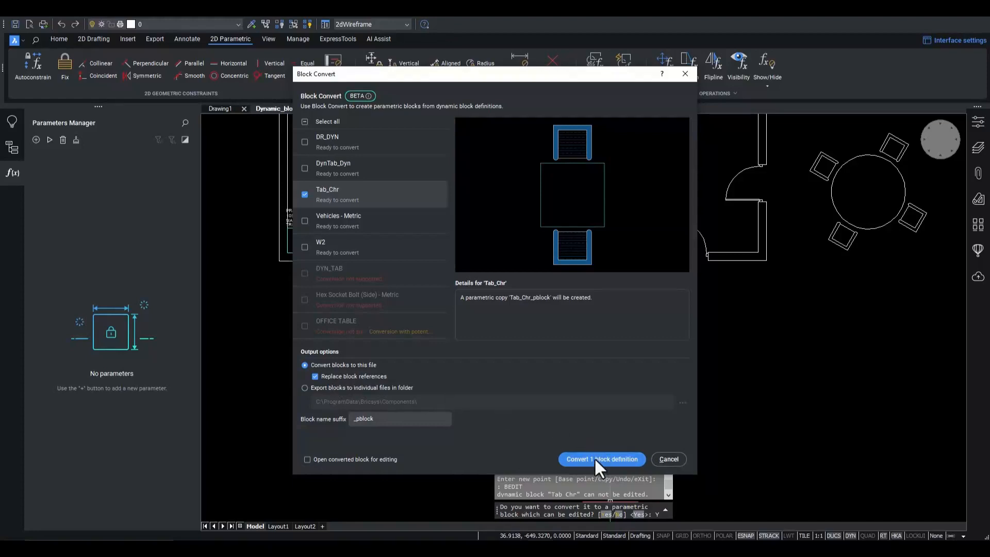
Convert the checked Tab_Chr block definition, replacing its references.
left_click(600, 458)
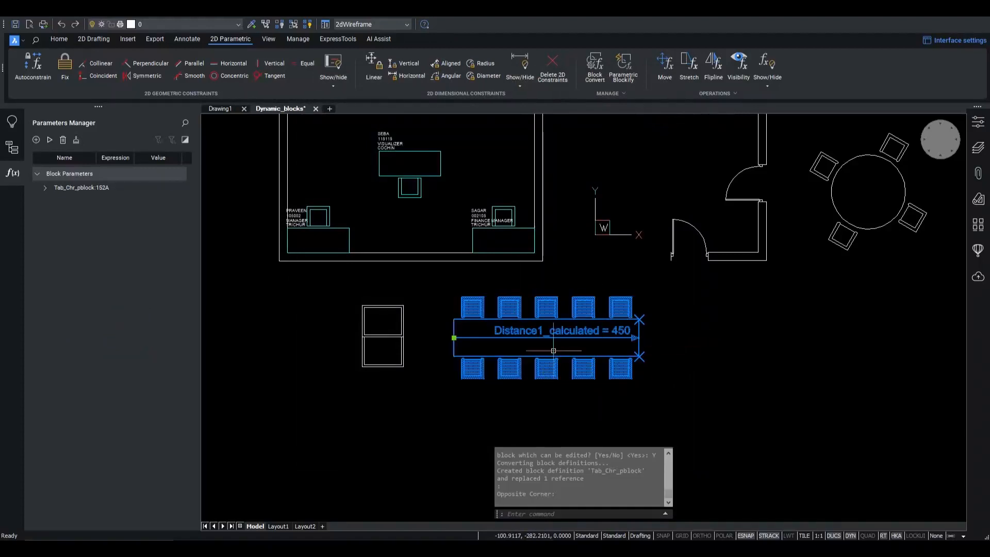
mouse_move(658, 369)
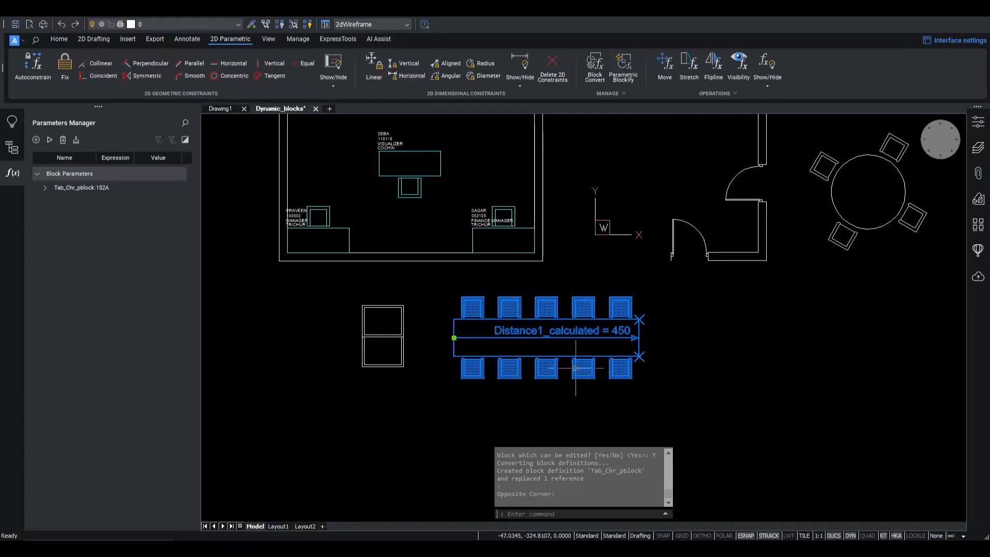
mouse_move(680, 372)
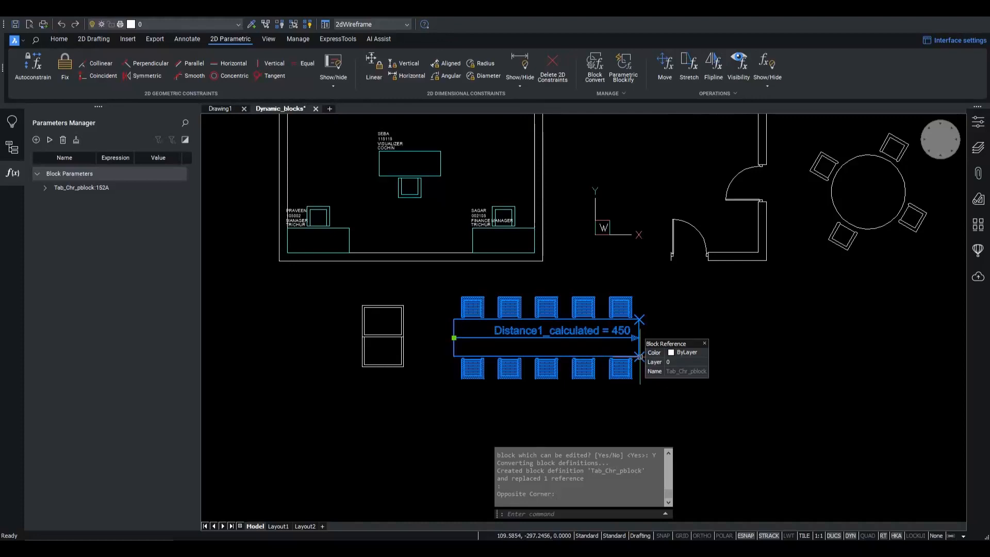
mouse_move(662, 376)
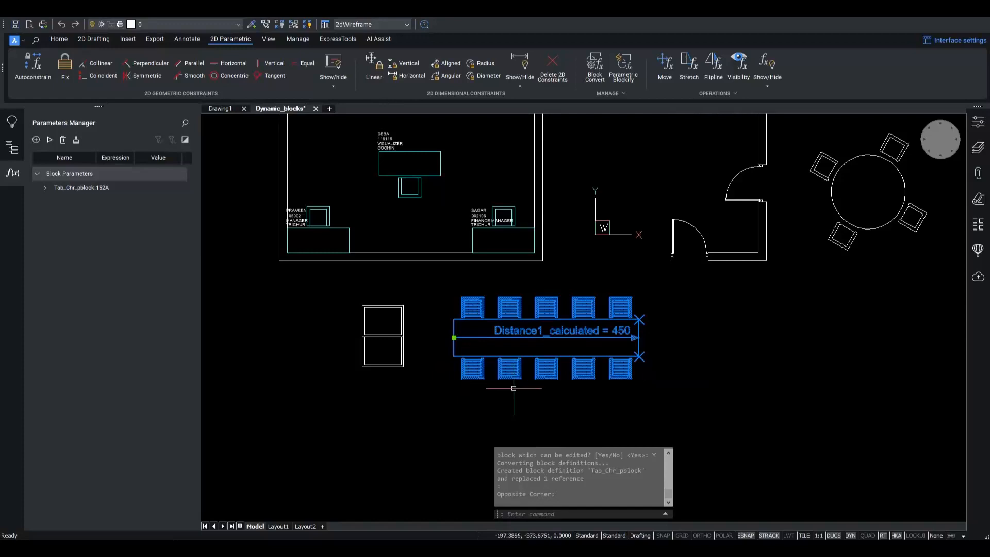
Open Tab_Chr_pblock in the block editor via BEDIT.
type("be")
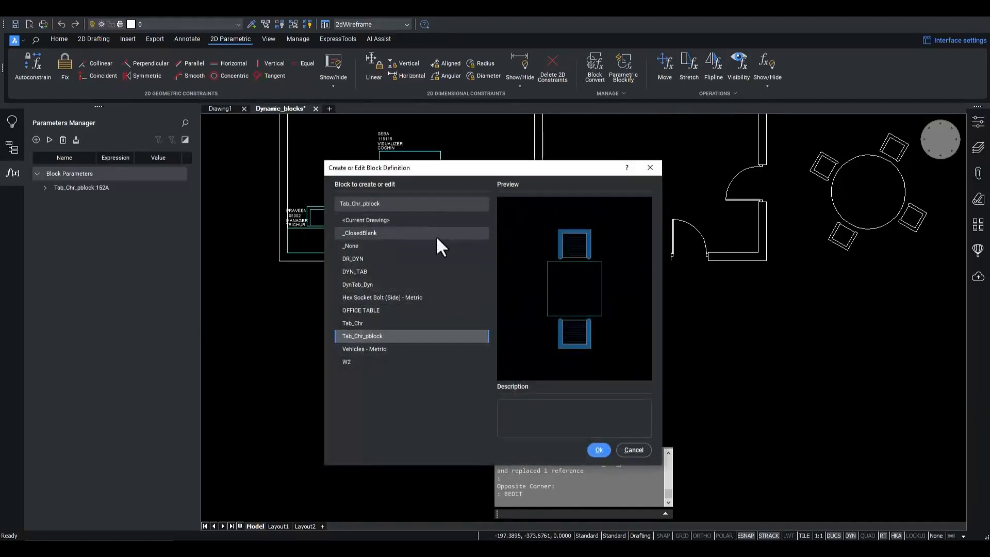
mouse_move(401, 202)
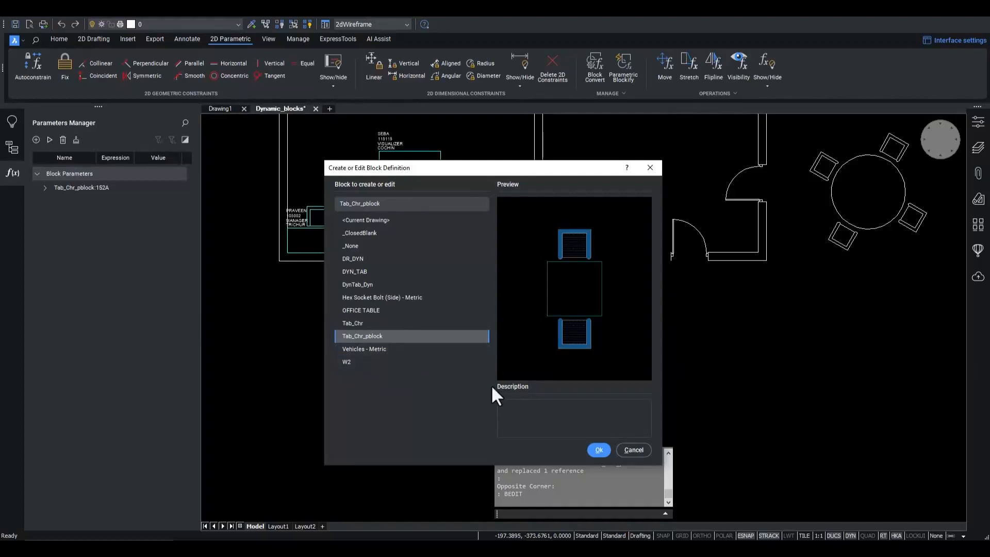
left_click(597, 449)
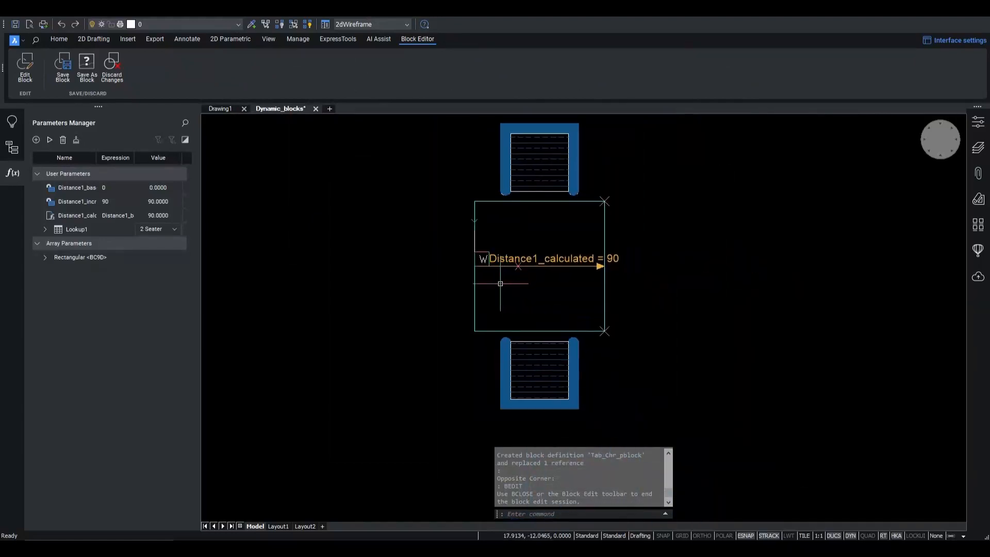
mouse_move(528, 283)
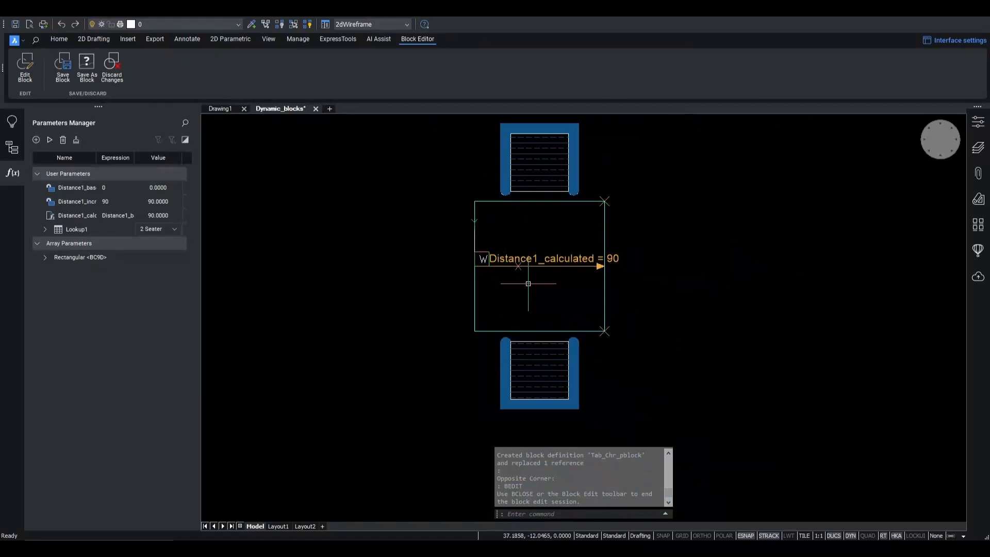
Fillet the table rectangle's corners with radius 20.
type("FILLET")
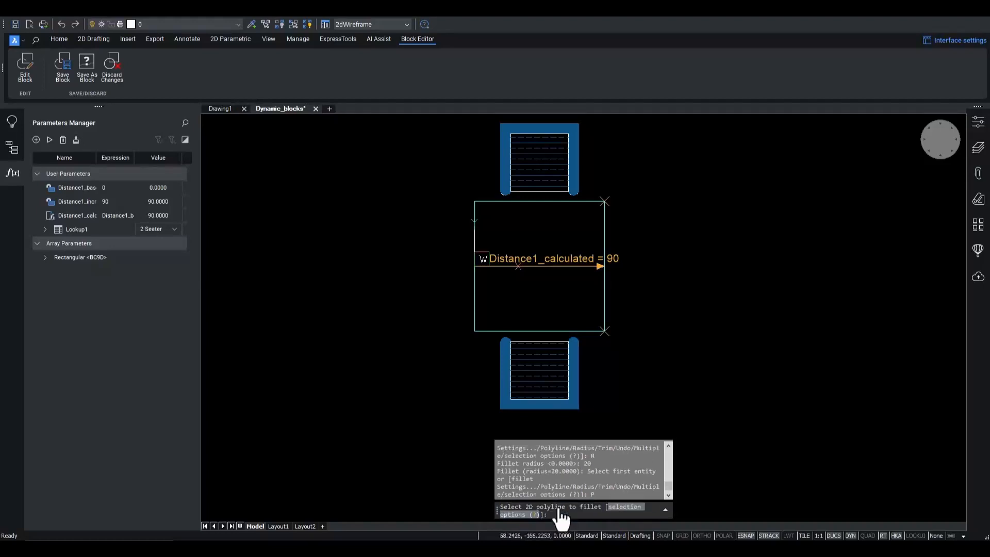
left_click(540, 265)
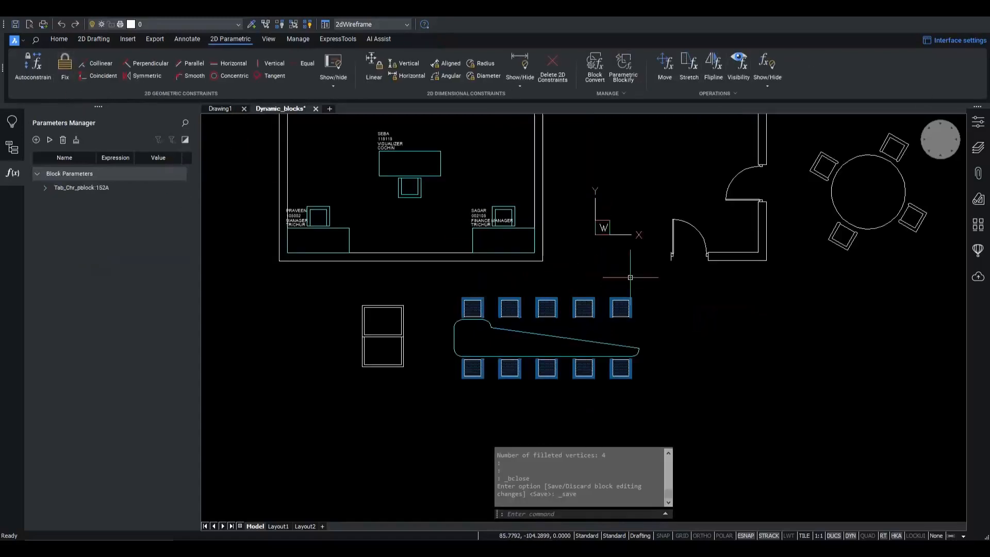
mouse_move(571, 266)
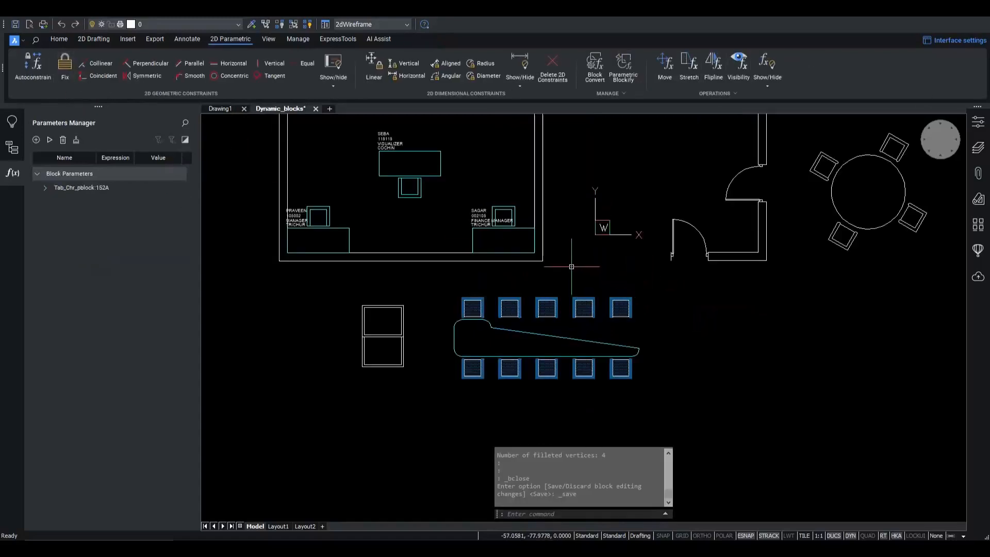
mouse_move(543, 332)
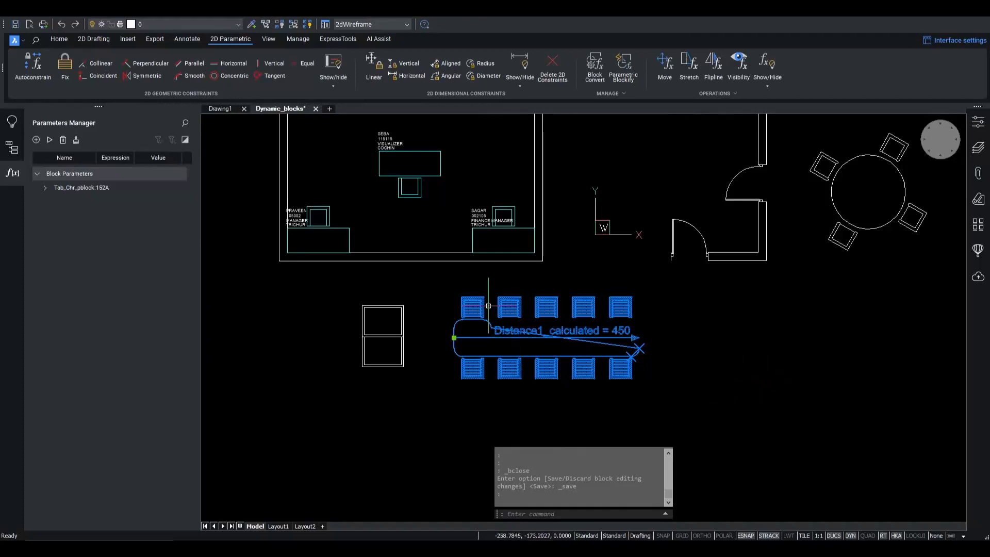
Run BEDIT to list block definitions with Tab_Chr_pblock previewed.
type("BEDIT")
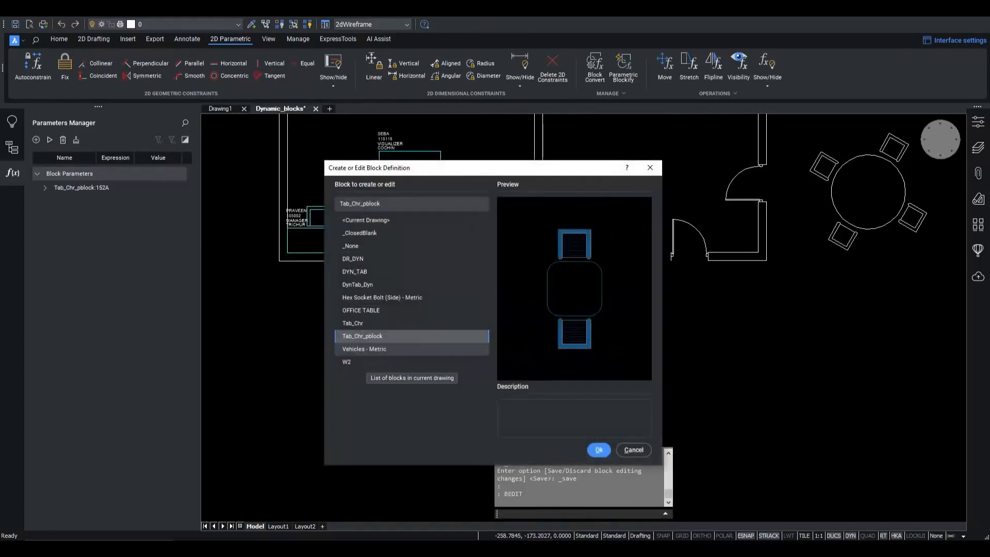
Open Tab_Chr_pblock in the block editor and show the Parameters Manager.
left_click(598, 450)
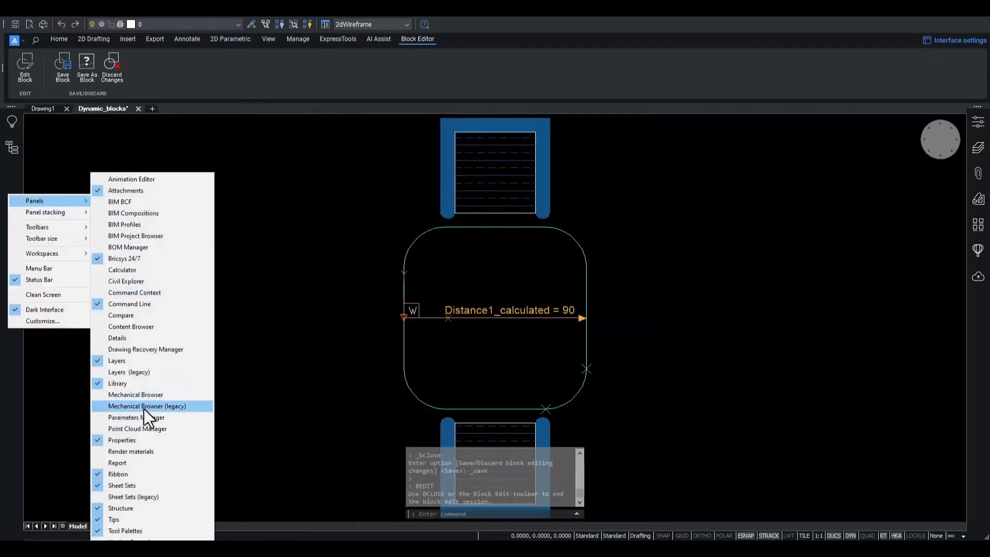
left_click(136, 417)
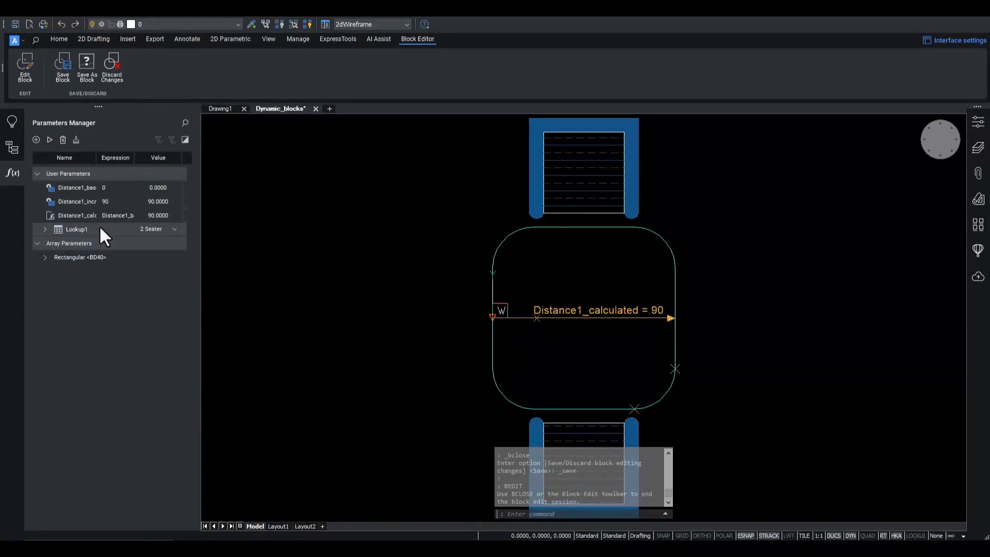
mouse_move(79, 233)
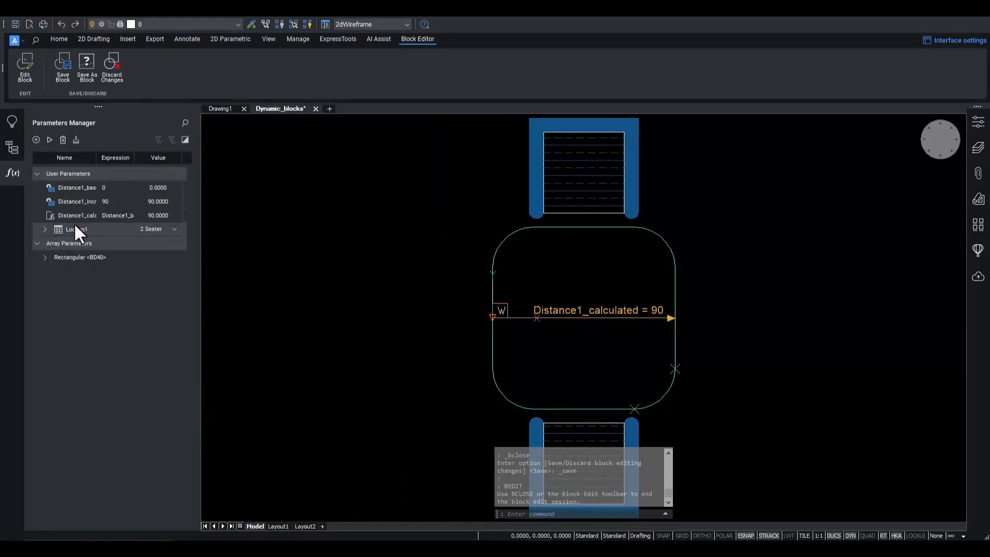
Select Distance1_calculated and bring up its context menu.
left_click(75, 215)
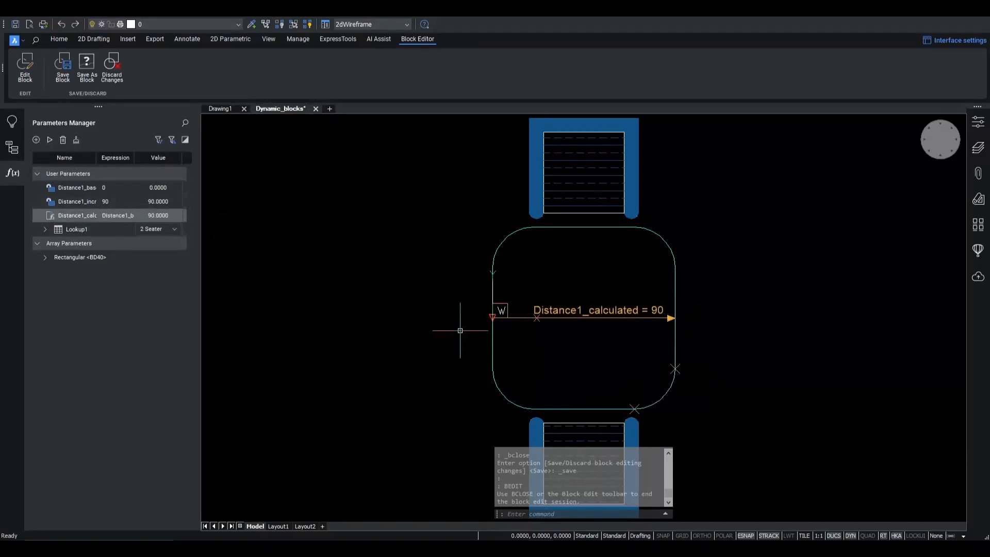
mouse_move(459, 330)
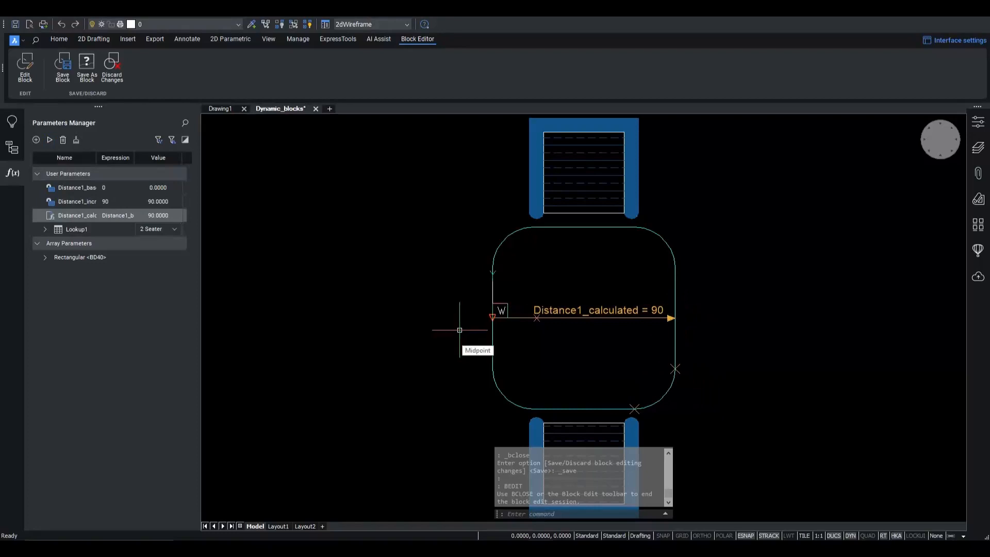
right_click(75, 216)
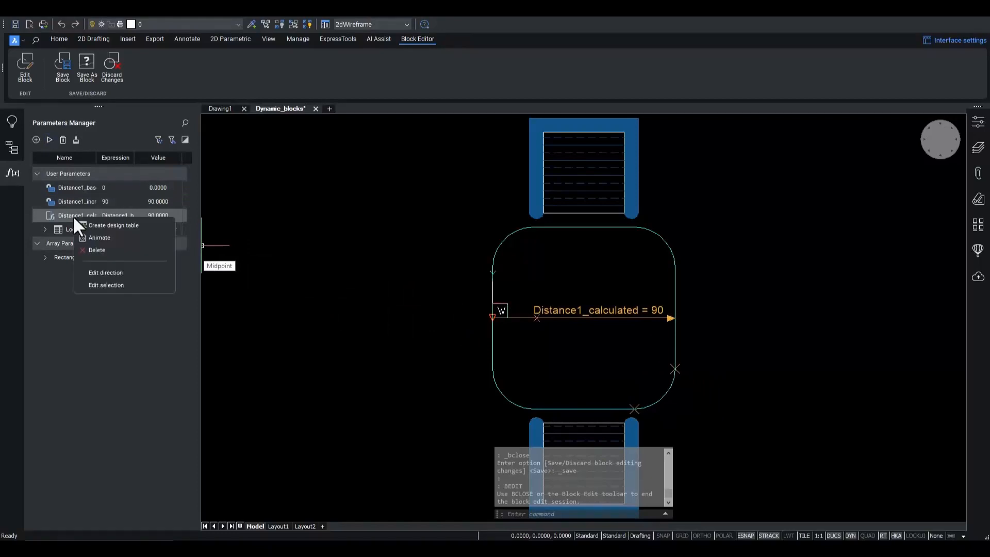
mouse_move(110, 297)
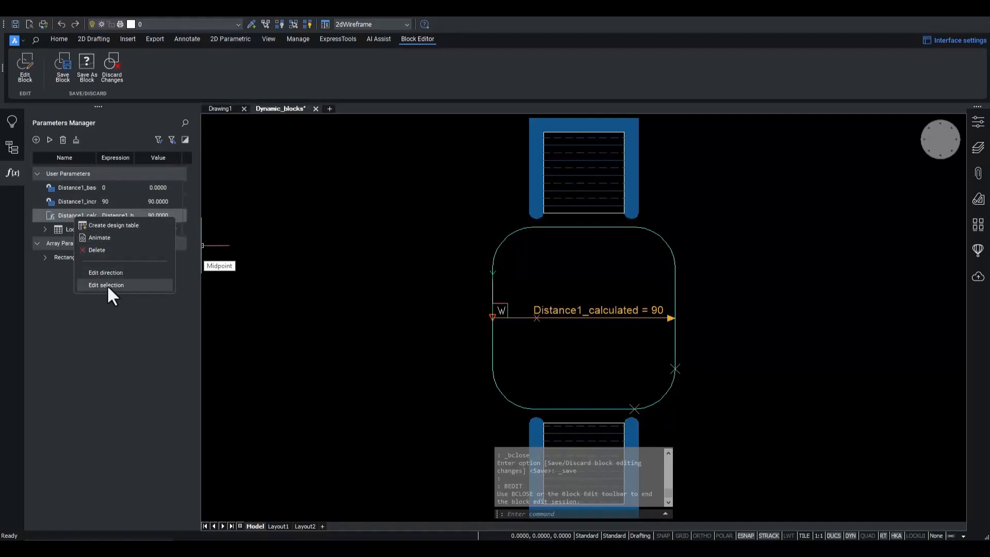
Redefine the stretch on the table's right side for Distance1_calculated, back at 90.
left_click(106, 285)
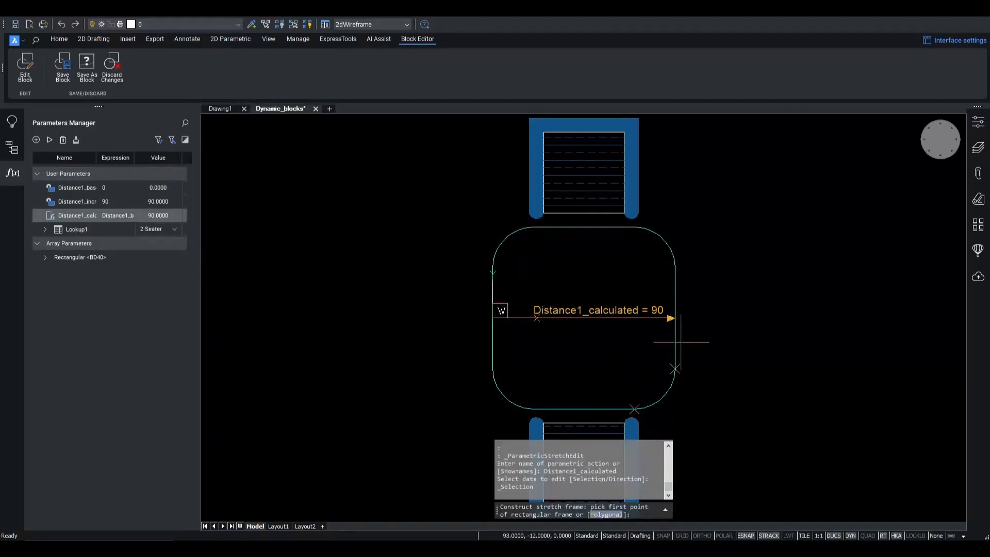
mouse_move(675, 344)
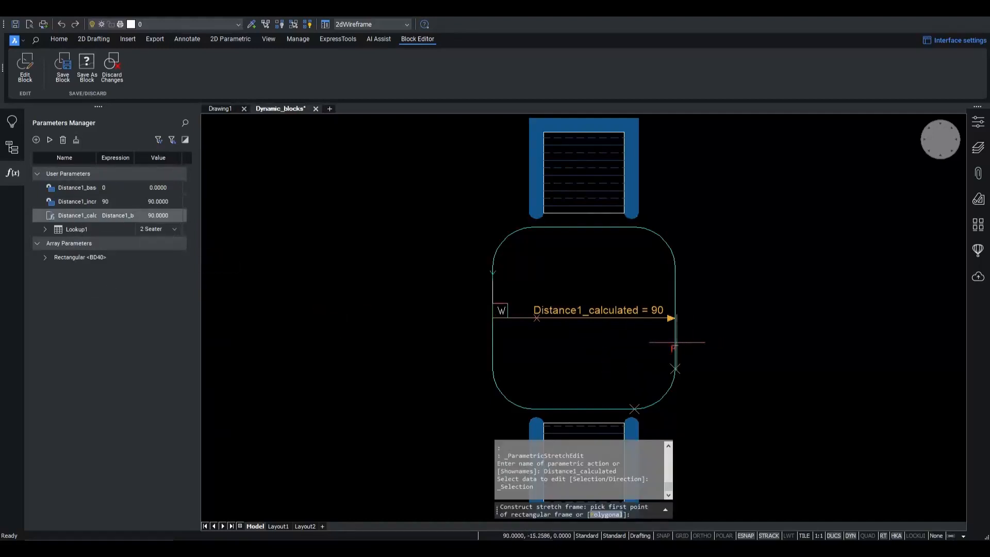
left_click(619, 235)
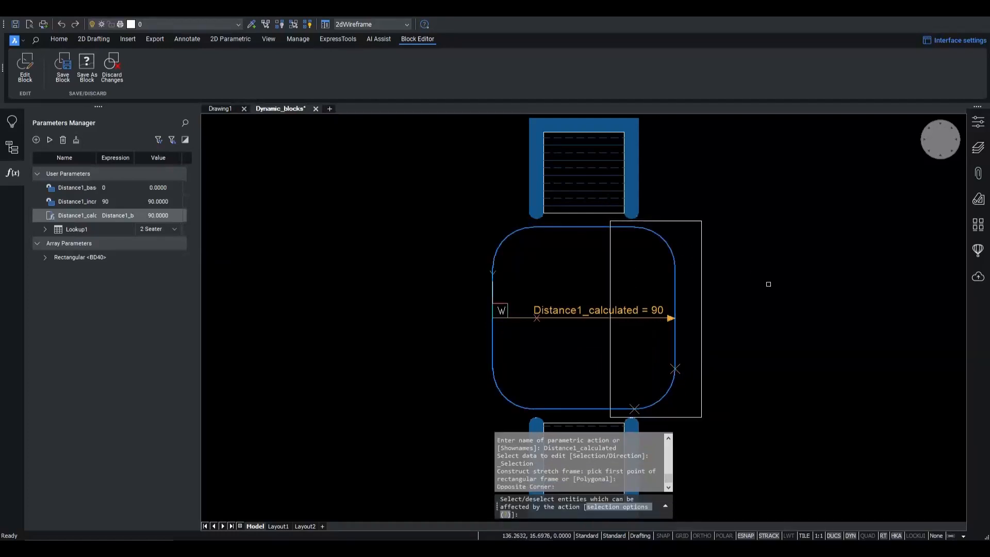
mouse_move(757, 285)
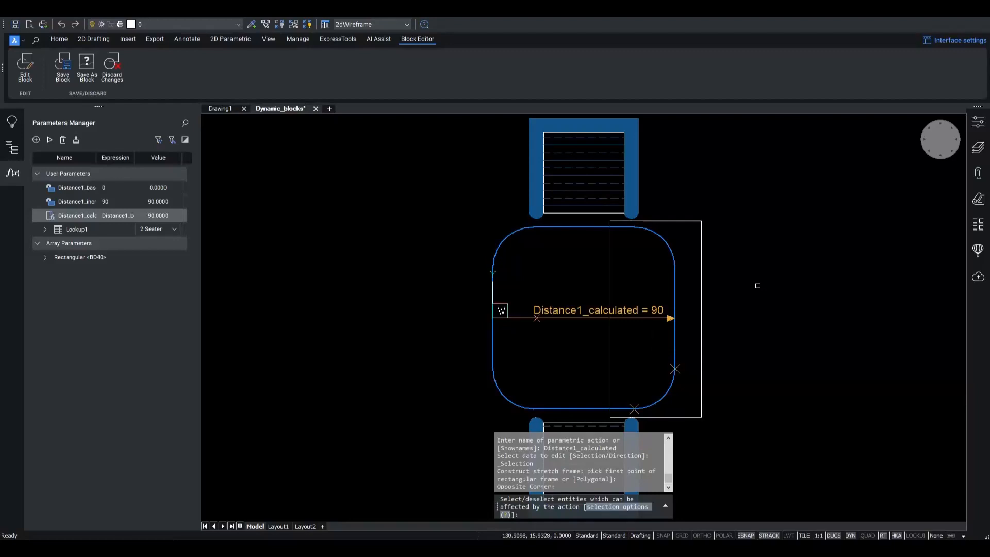
mouse_move(738, 286)
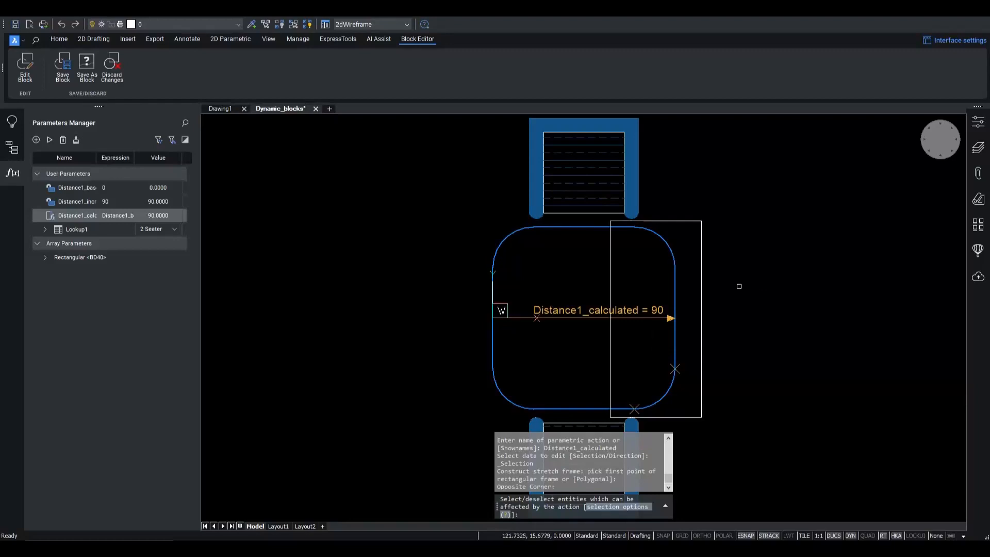
mouse_move(644, 278)
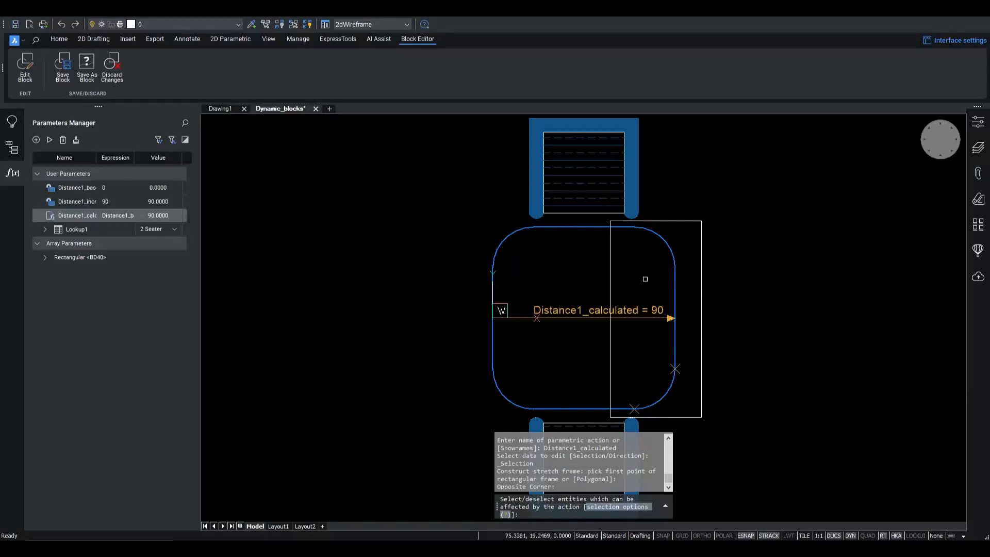
mouse_move(647, 325)
type("102.75")
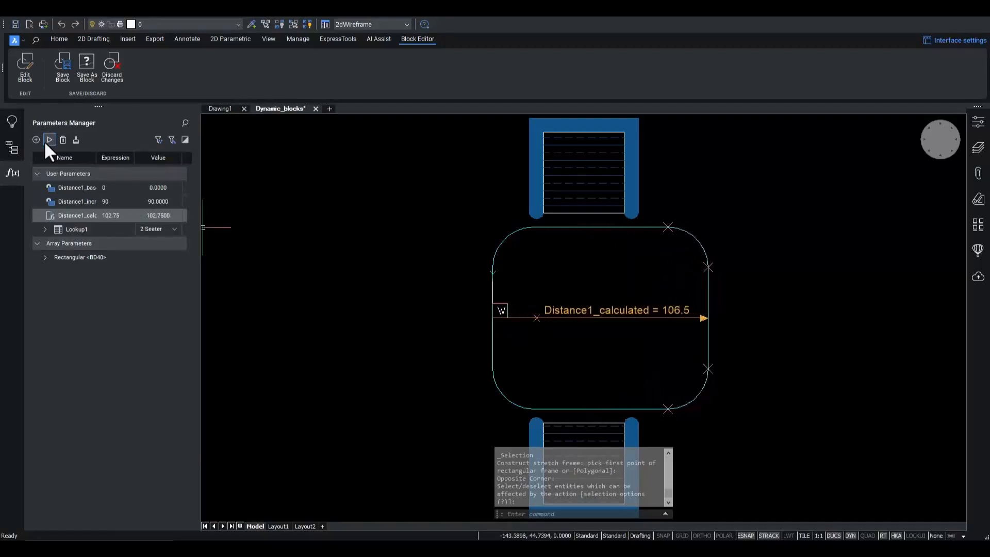
left_click(50, 139)
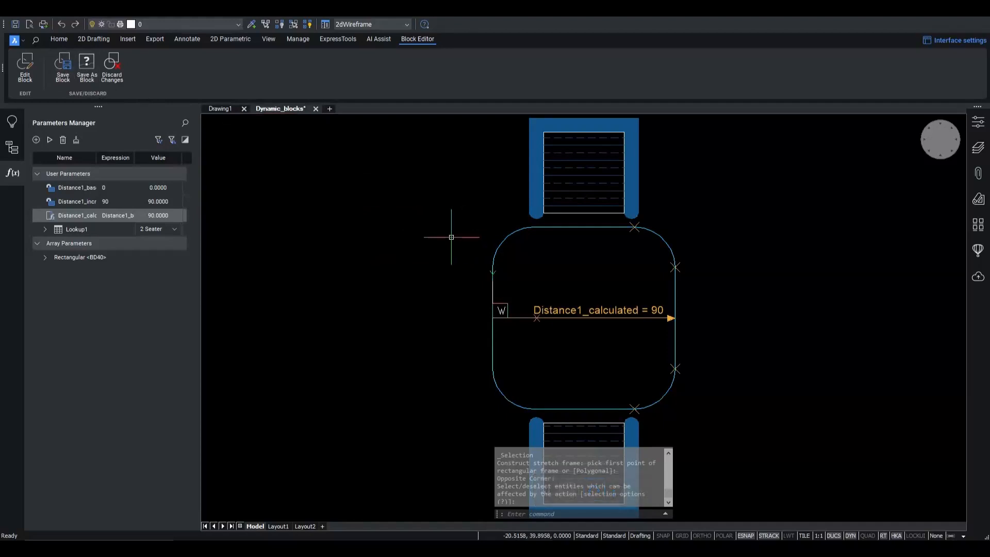
mouse_move(509, 229)
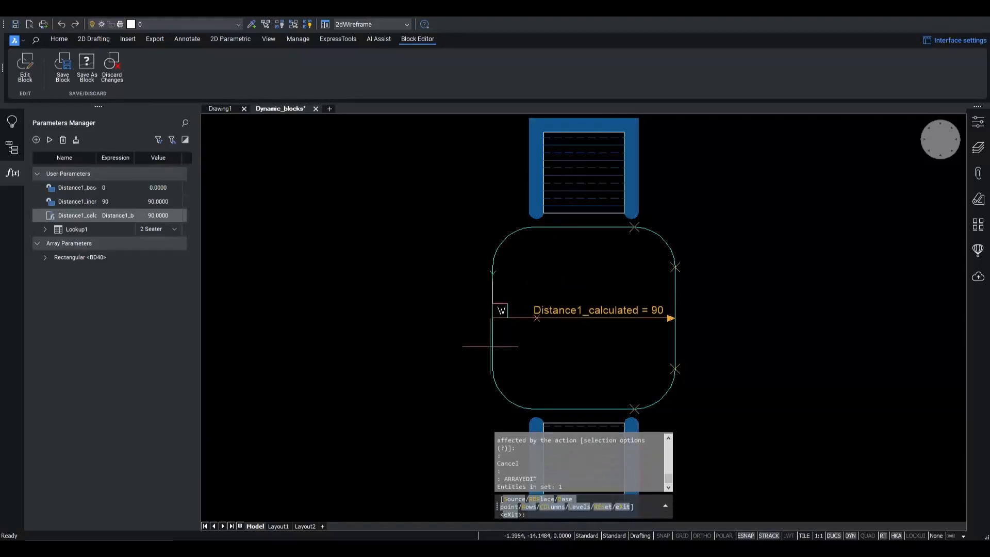
mouse_move(499, 364)
type("S")
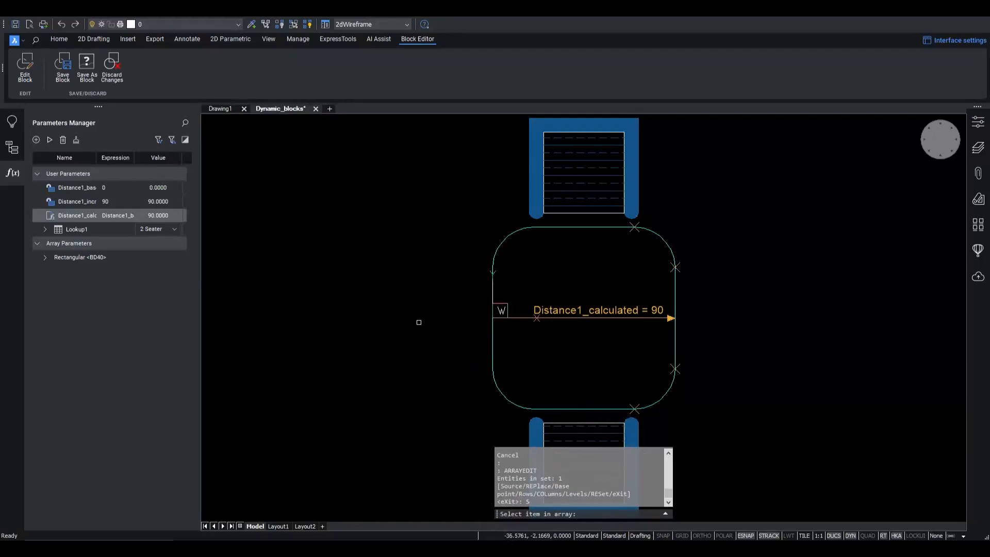
mouse_move(418, 322)
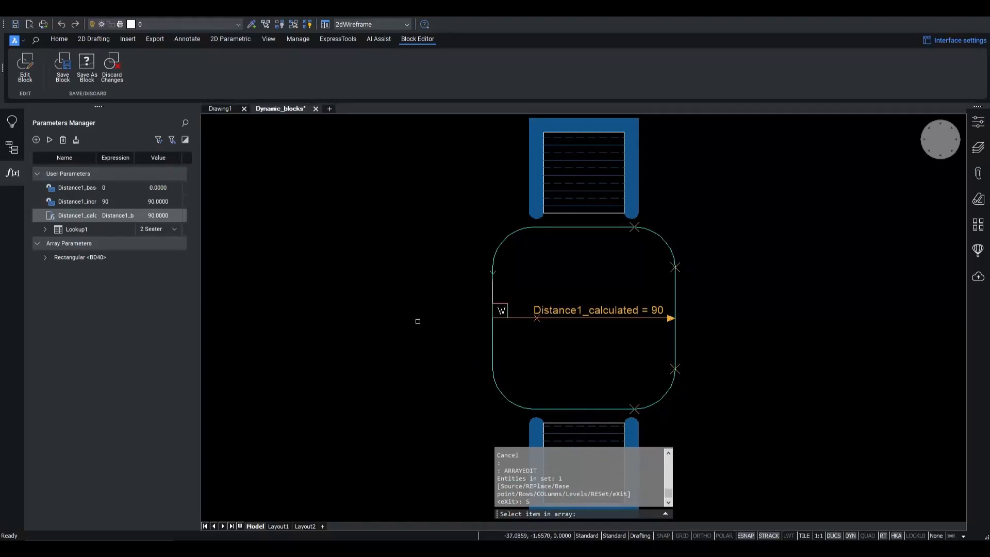
Edit the chair array and show a chair hatch's properties.
left_click(581, 155)
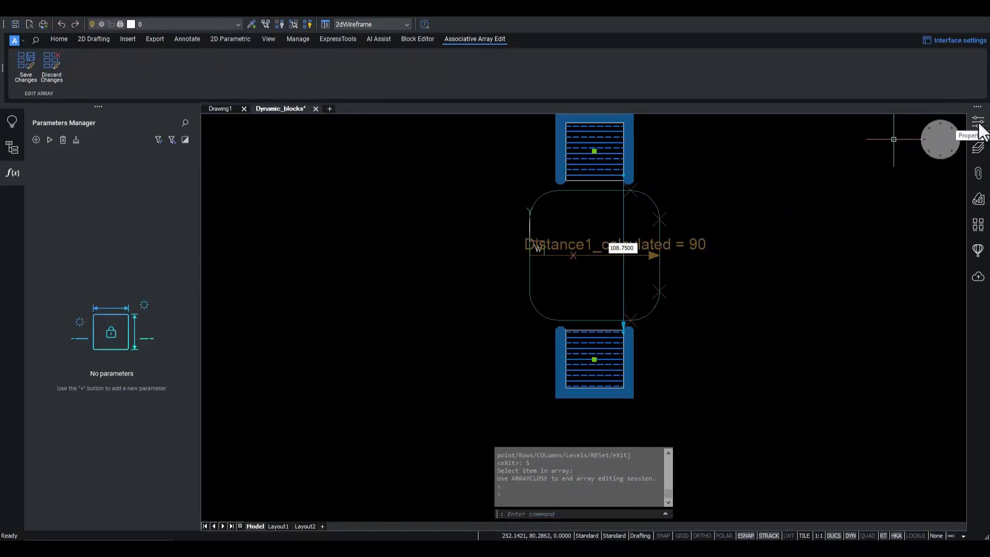
left_click(977, 120)
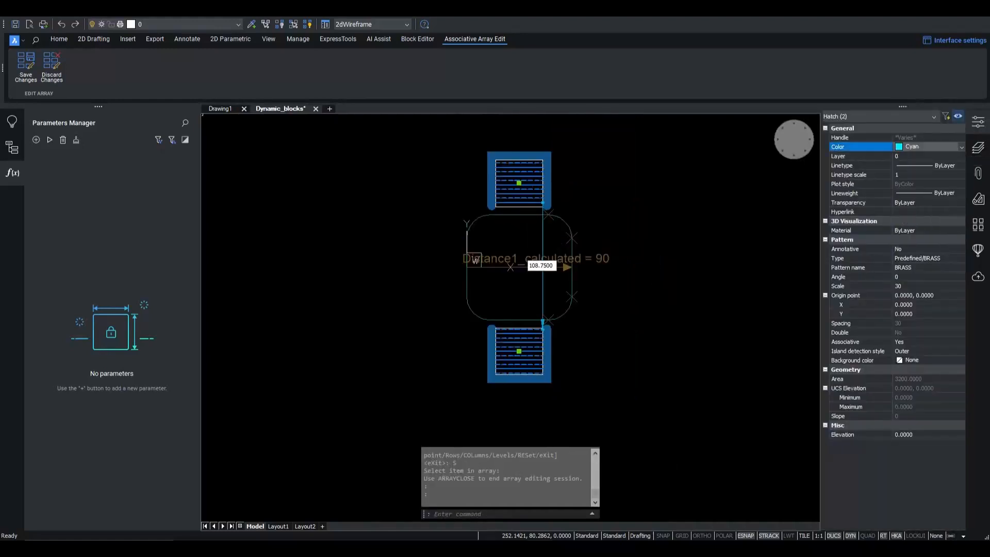
mouse_move(692, 304)
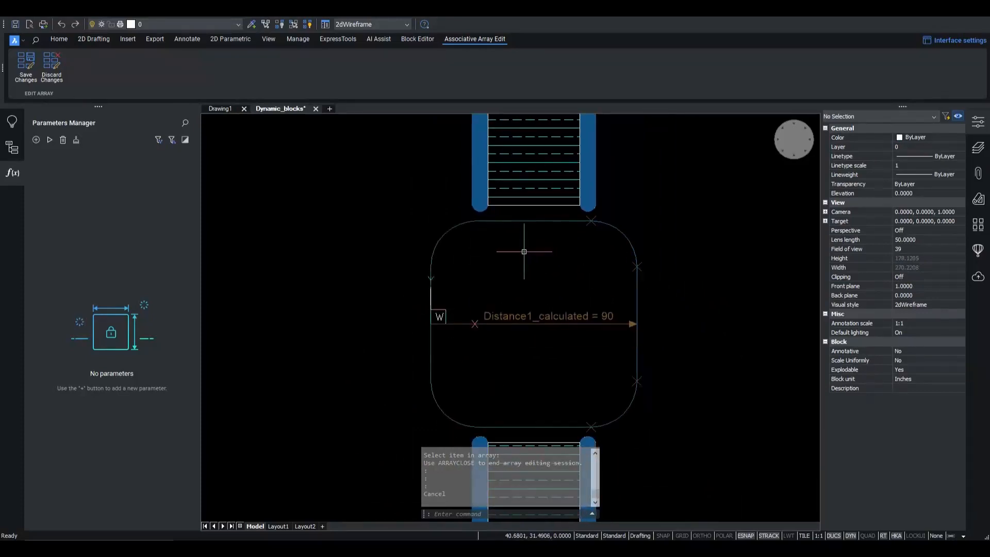
mouse_move(25, 67)
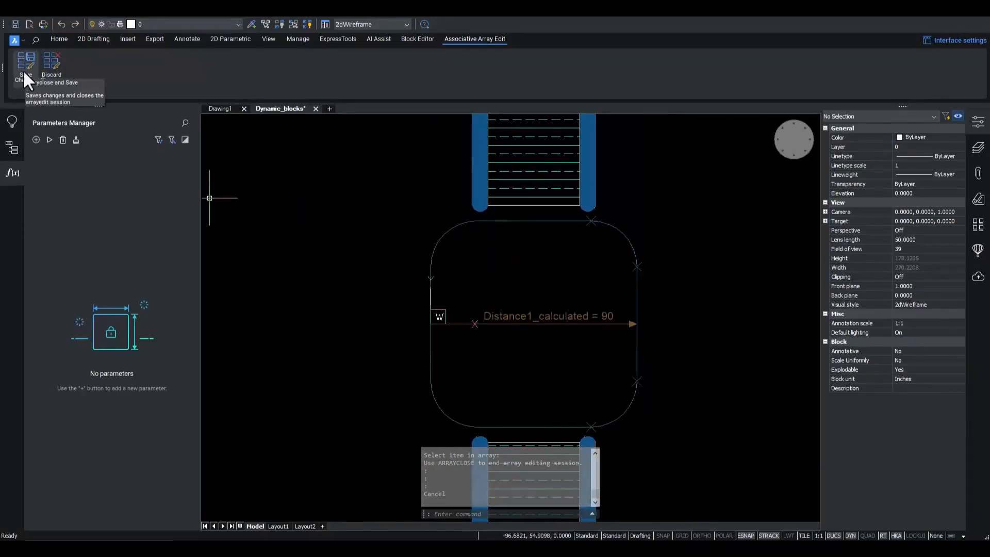
Save the associative array edits and end array editing.
left_click(24, 66)
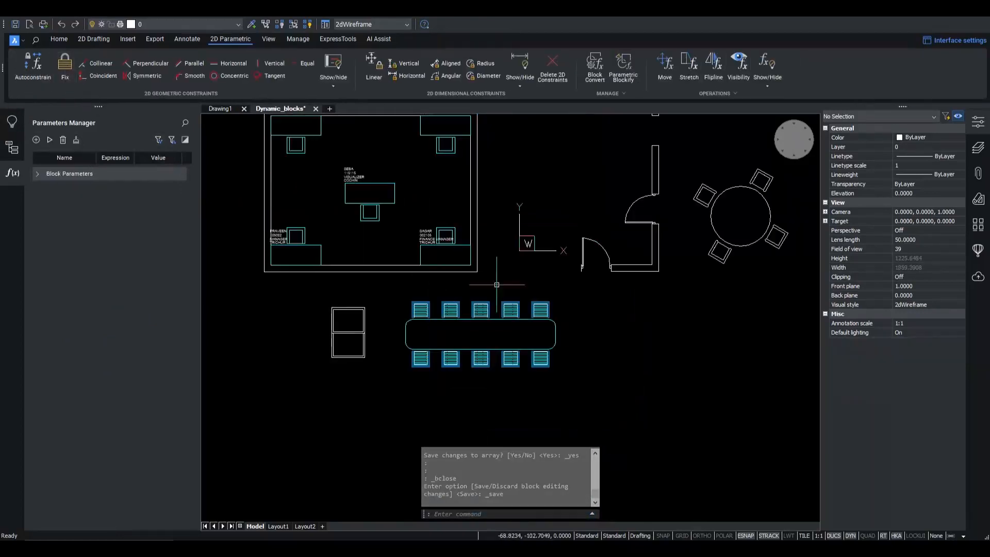
mouse_move(450, 339)
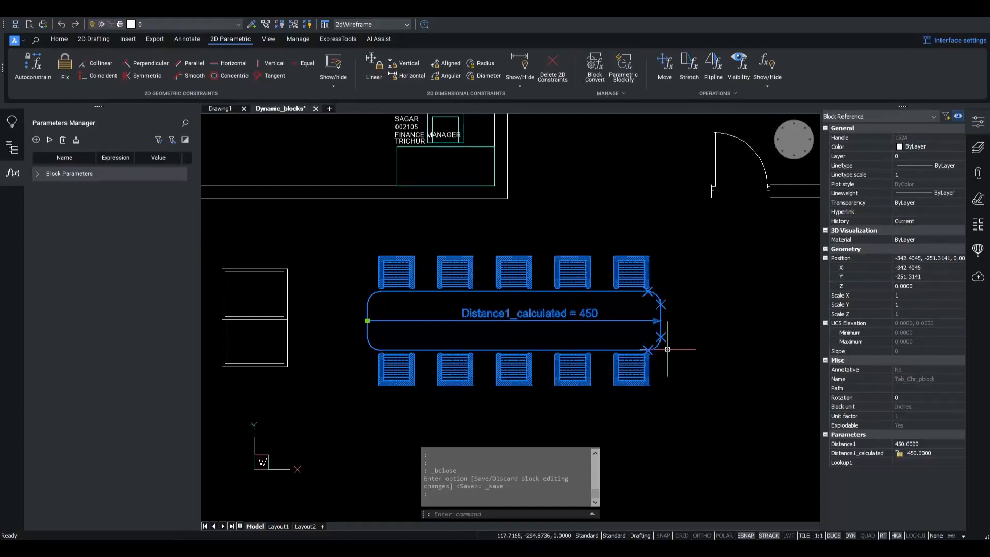
mouse_move(279, 124)
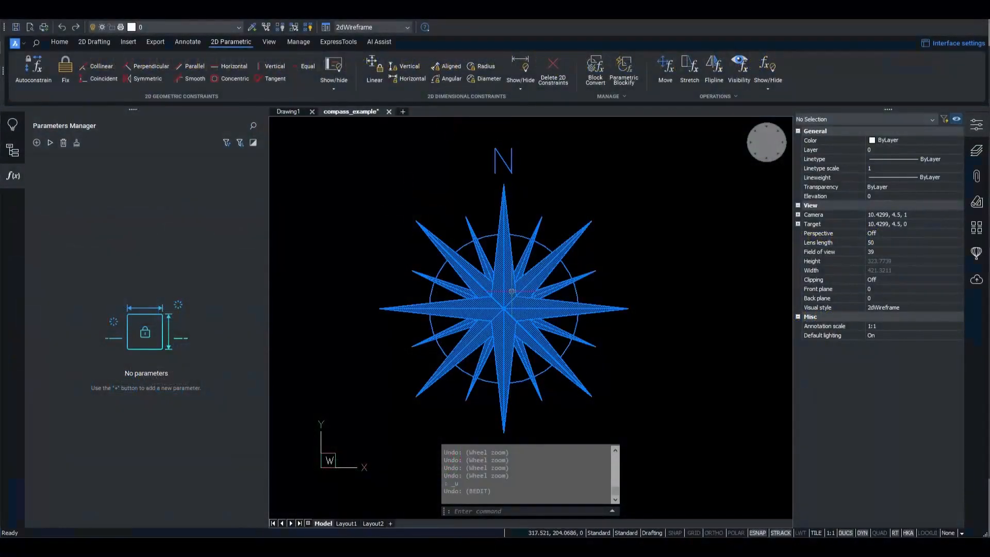
Open the compass block from compass_example in the block editor via BEDIT.
left_click(503, 308)
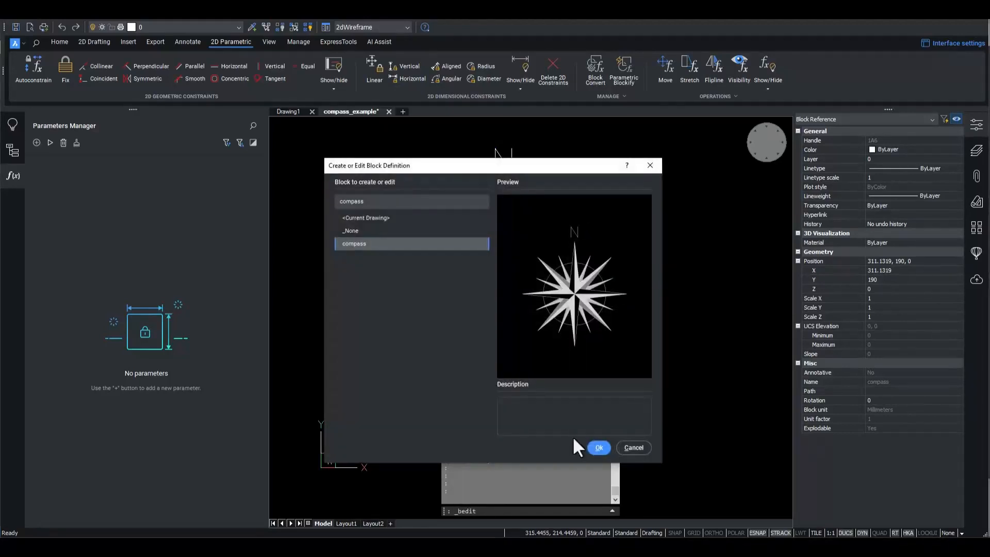
left_click(598, 447)
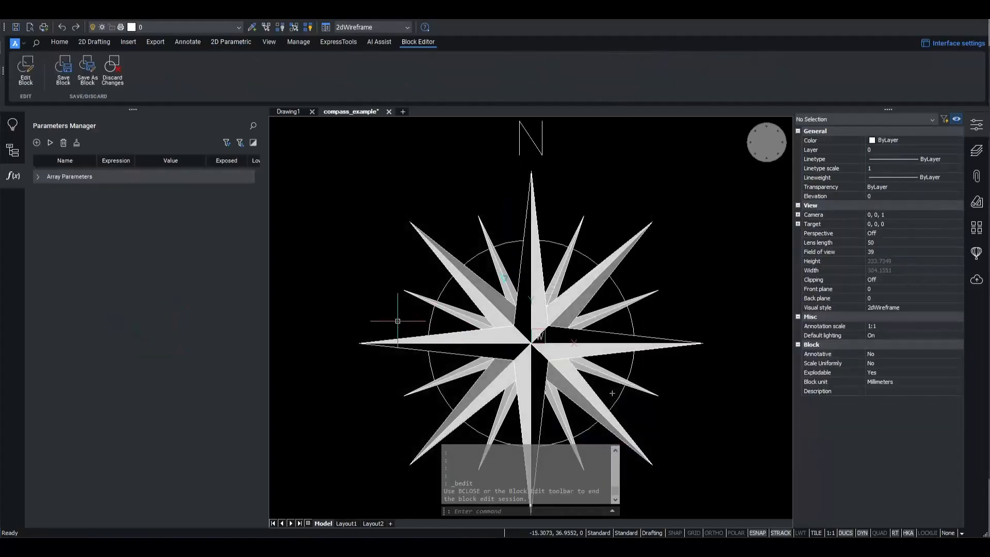
mouse_move(366, 315)
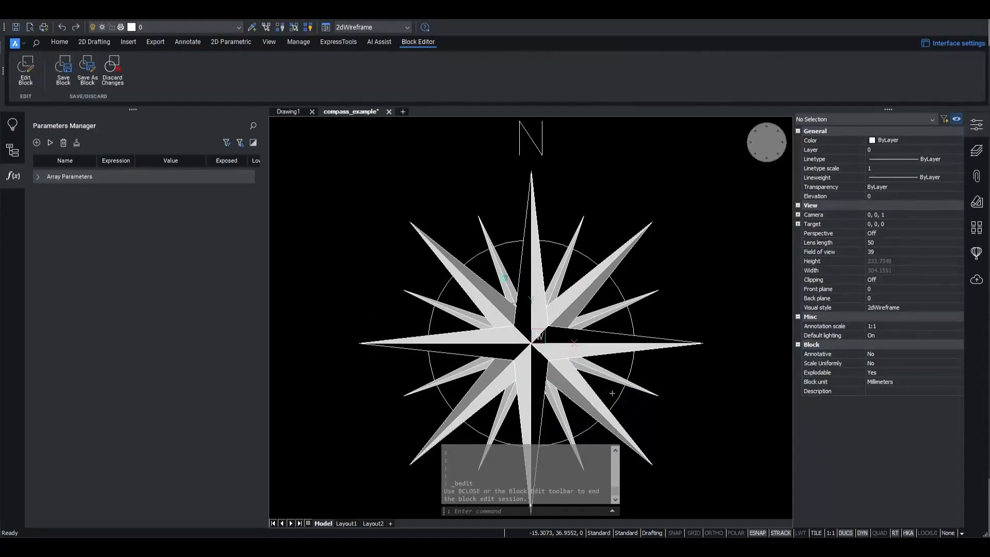
left_click(532, 340)
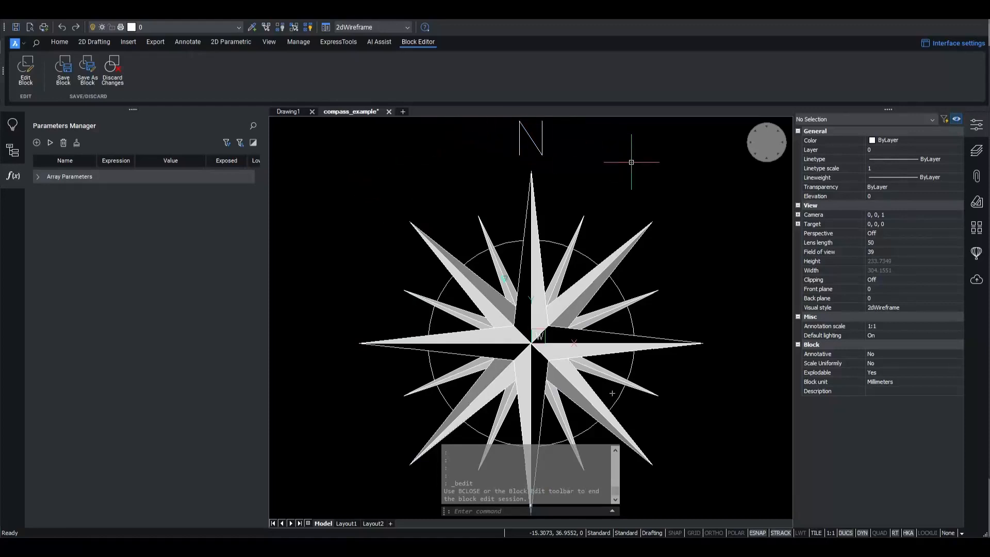
mouse_move(649, 173)
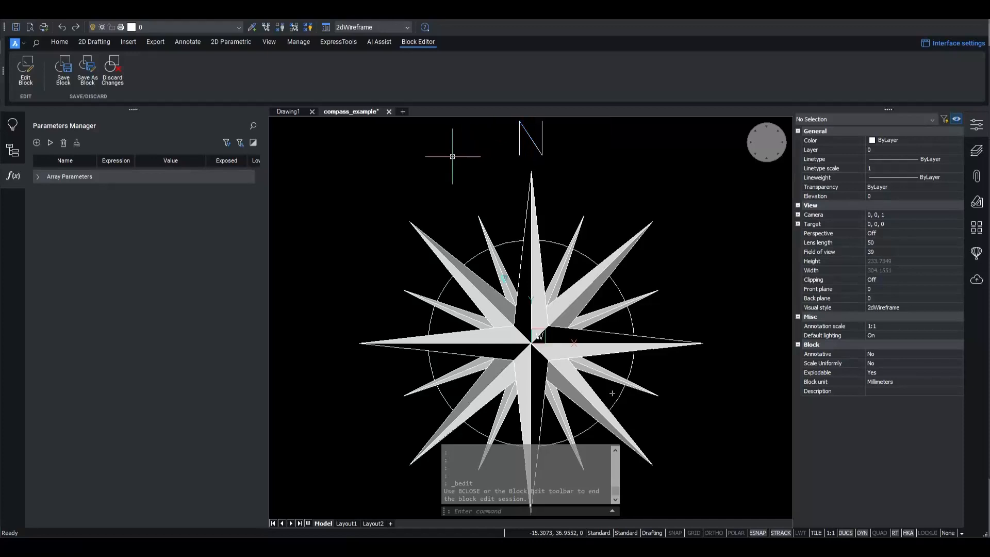
mouse_move(453, 157)
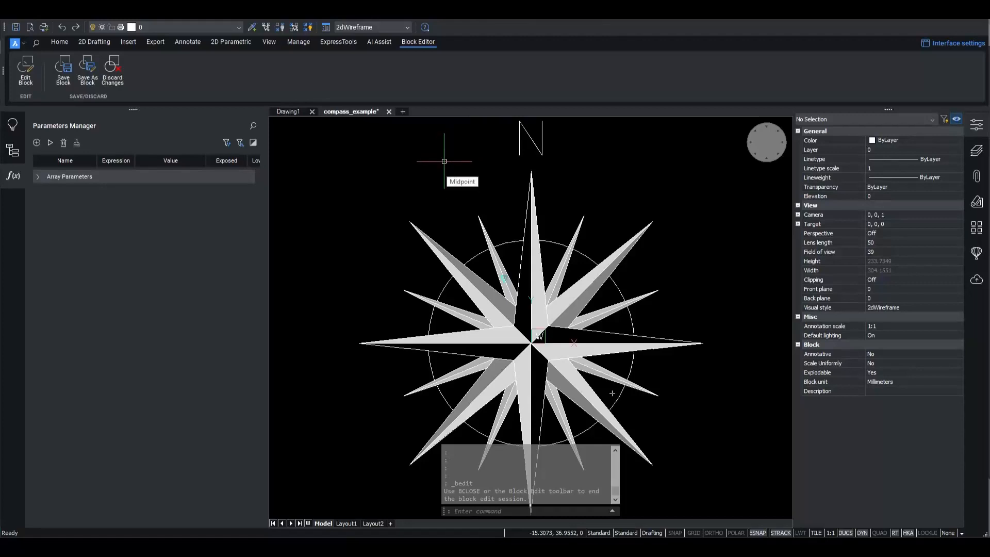
mouse_move(439, 158)
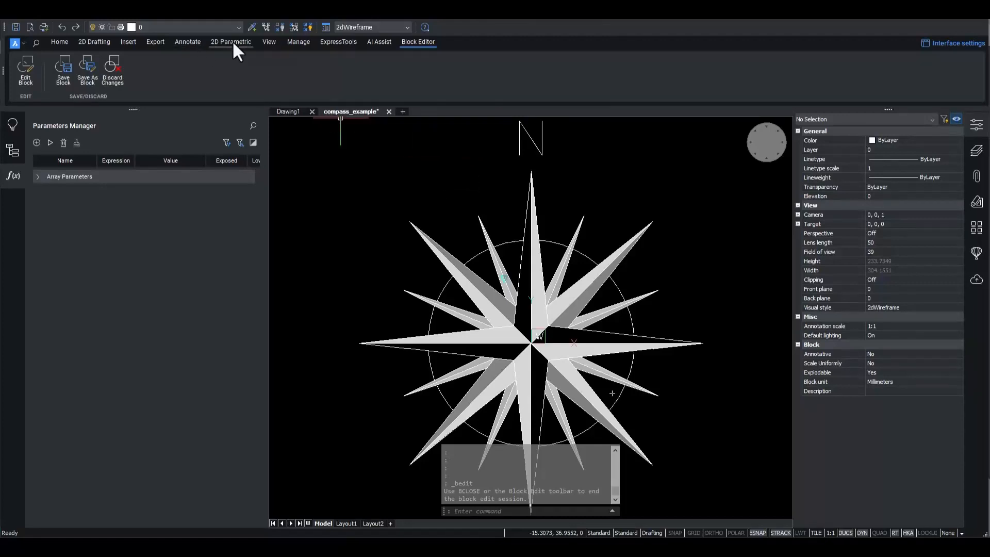
Add a 90° rotate operation to the compass block, naming it NRotate.
left_click(230, 42)
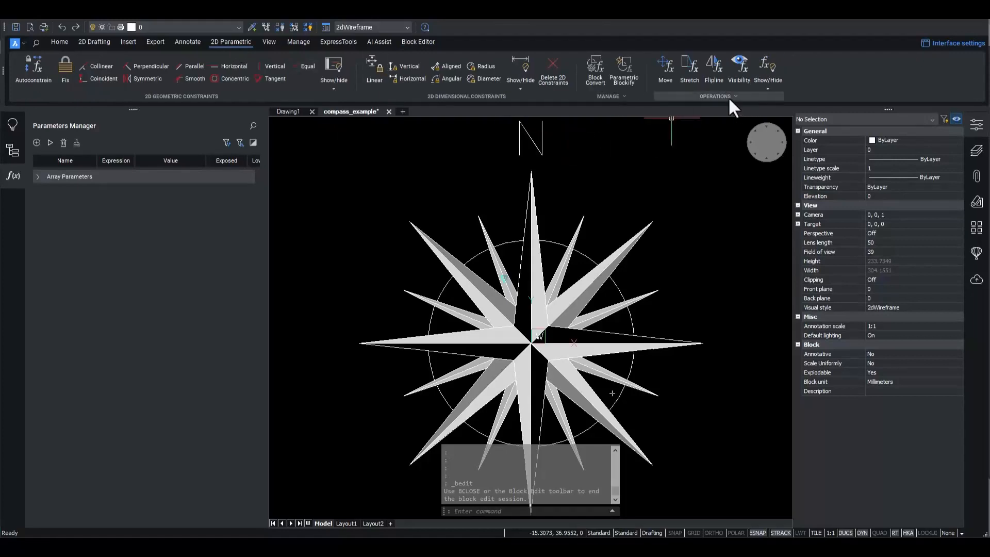
left_click(717, 96)
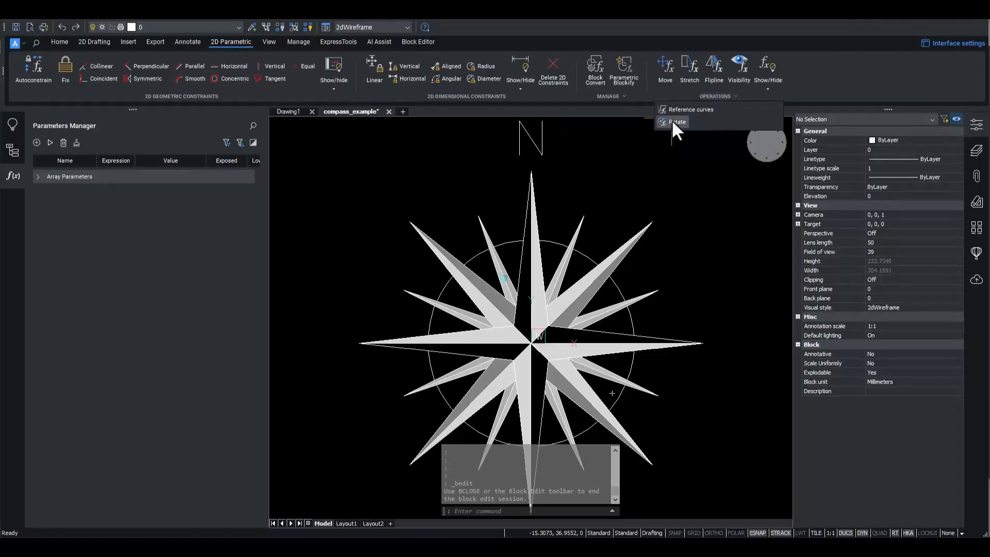
left_click(677, 121)
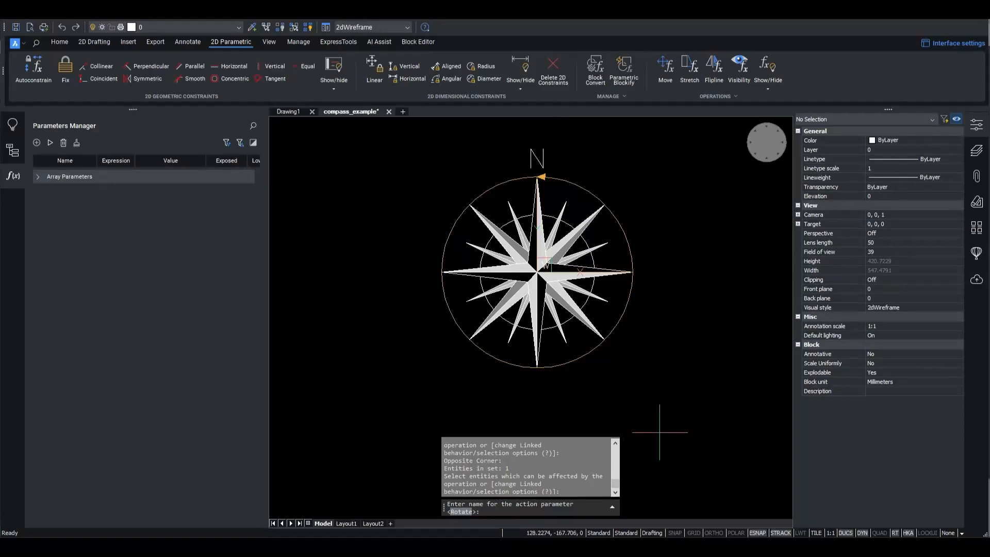
type("N")
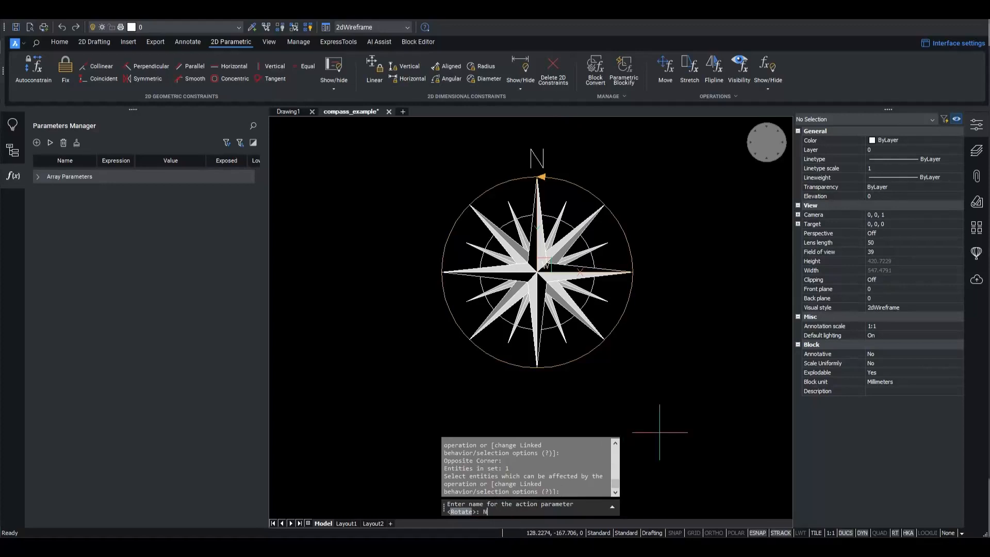
type("Rotate")
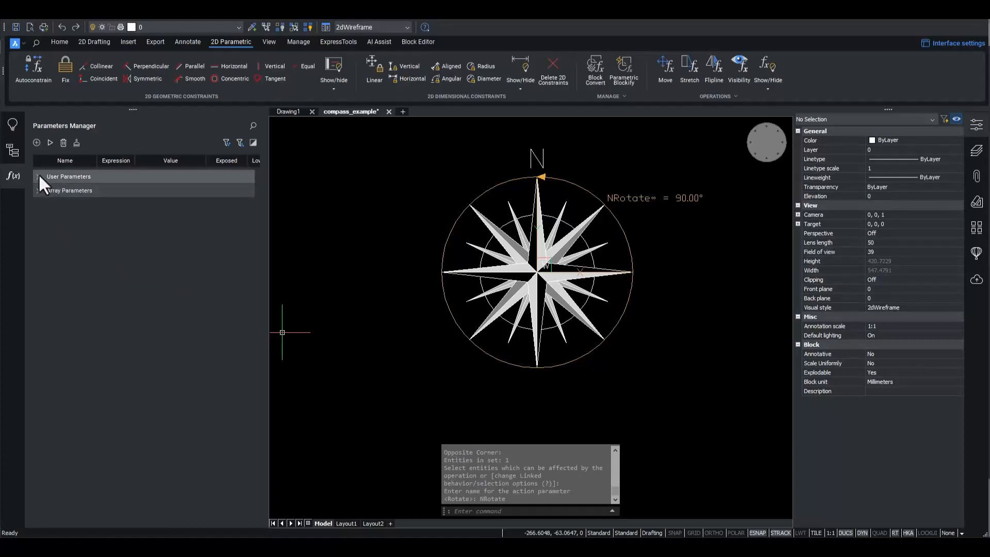
Expand User Parameters to reveal NRotate with expression 90 and exposed On.
left_click(37, 177)
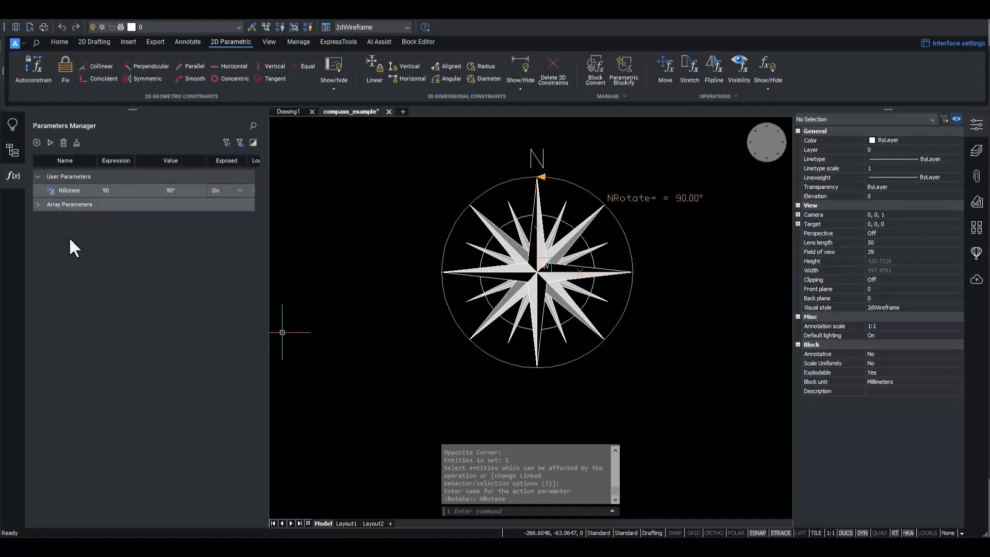
double_click(70, 191)
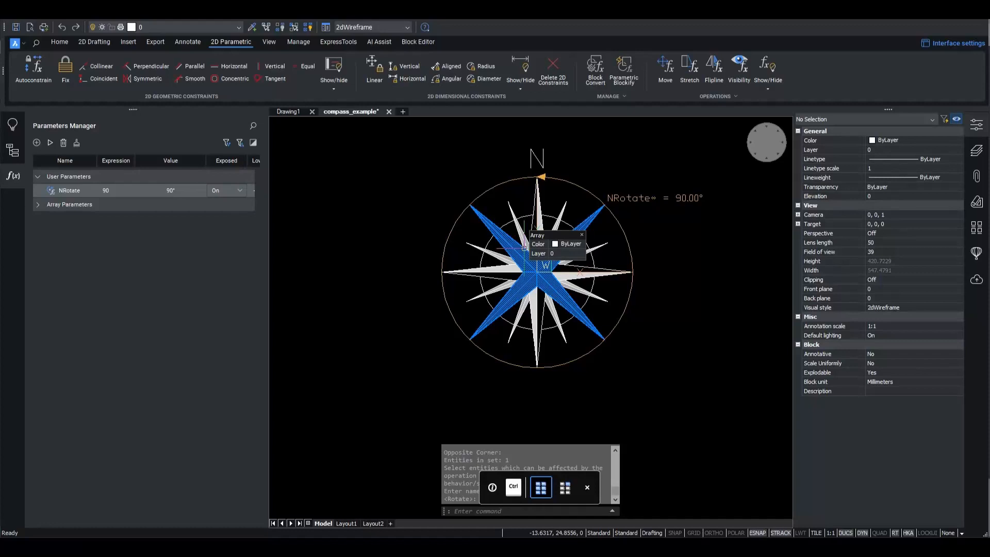
mouse_move(534, 227)
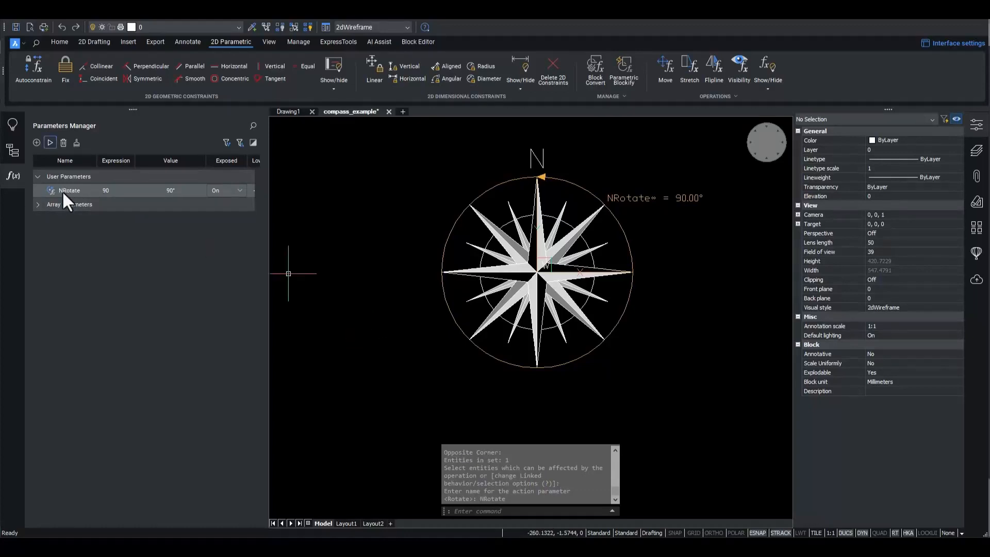
Edit NRotate's selection set by picking the compass entities, then finish.
right_click(70, 190)
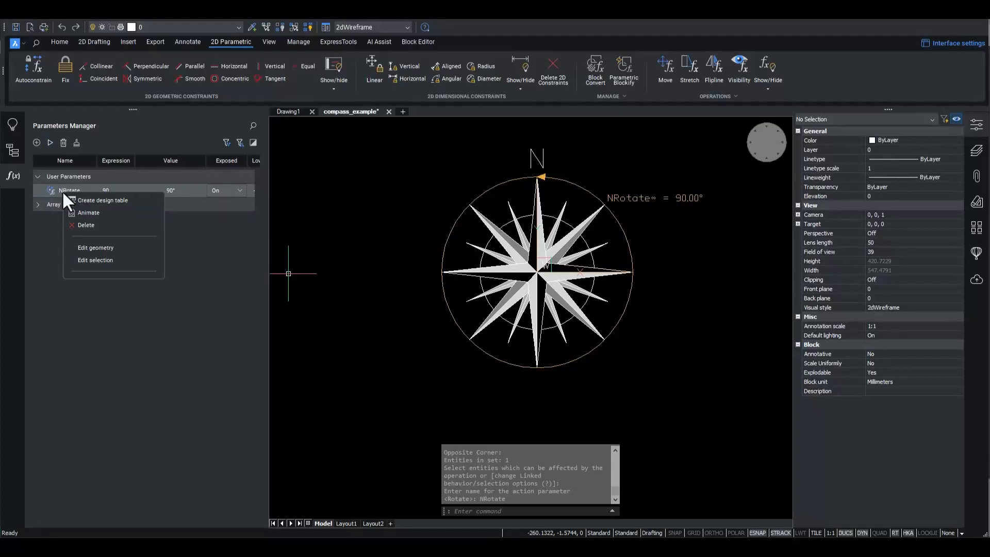
mouse_move(95, 259)
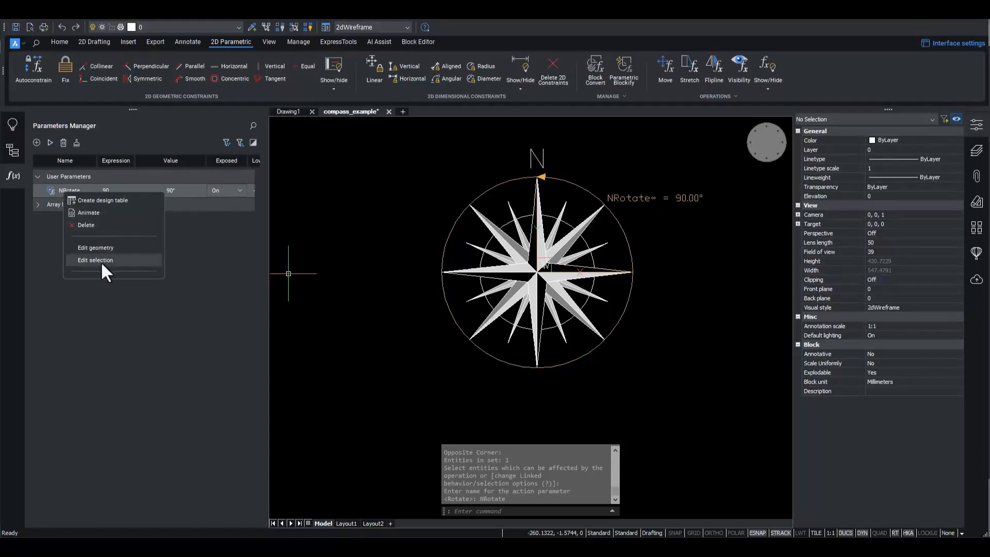
left_click(96, 264)
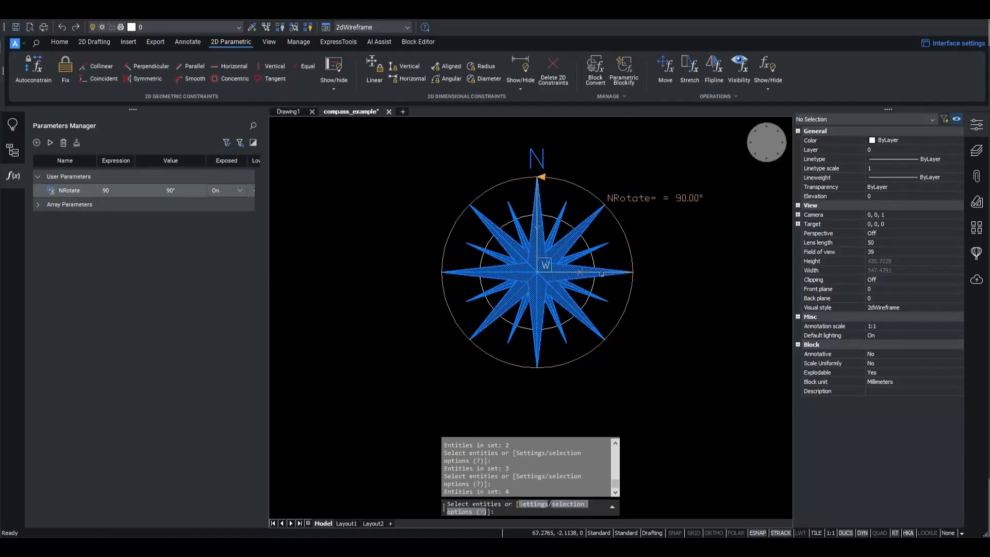
mouse_move(581, 272)
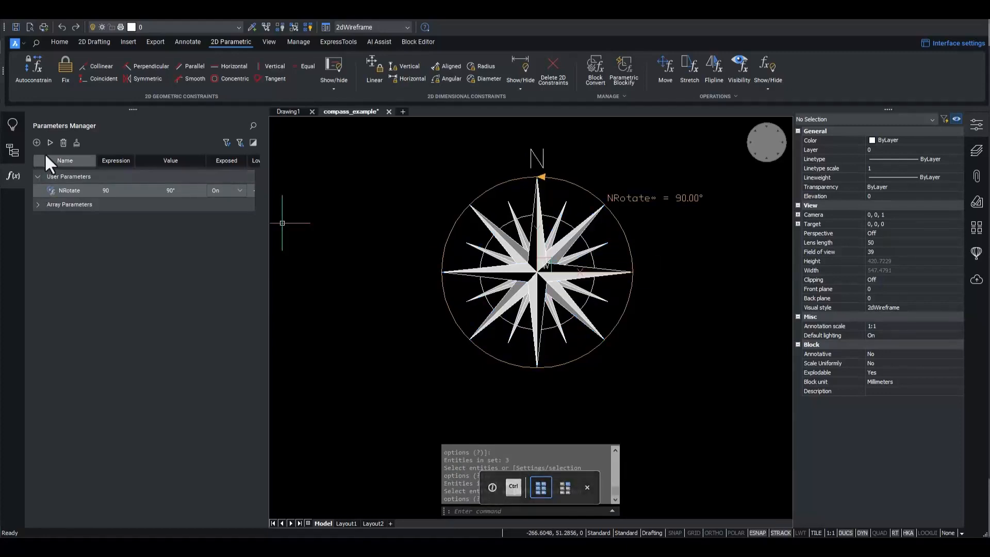
left_click(49, 143)
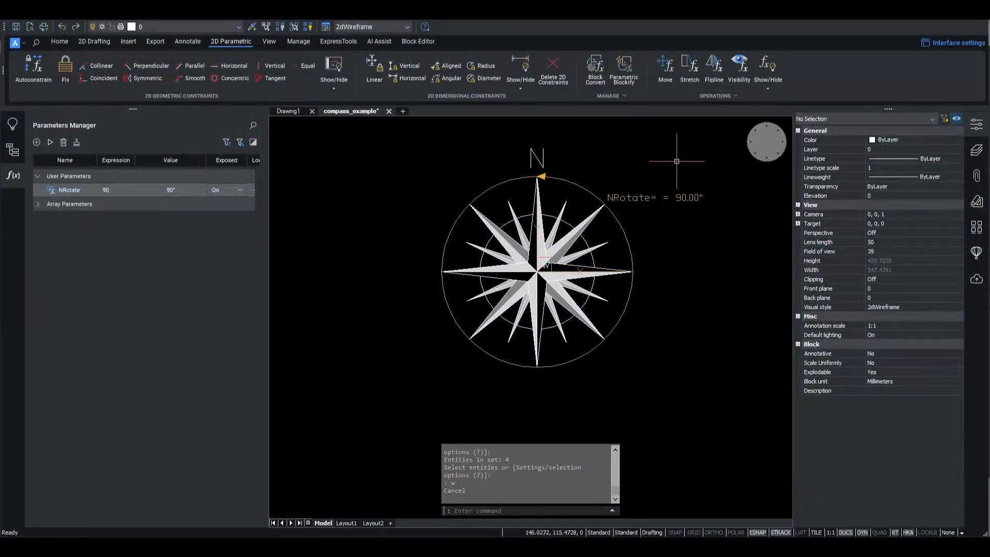
mouse_move(650, 162)
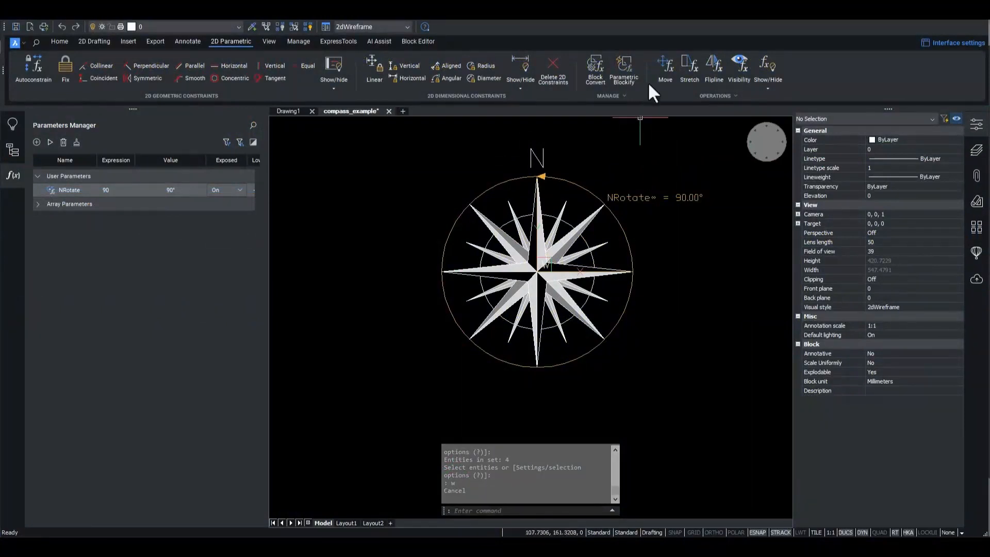
mouse_move(664, 66)
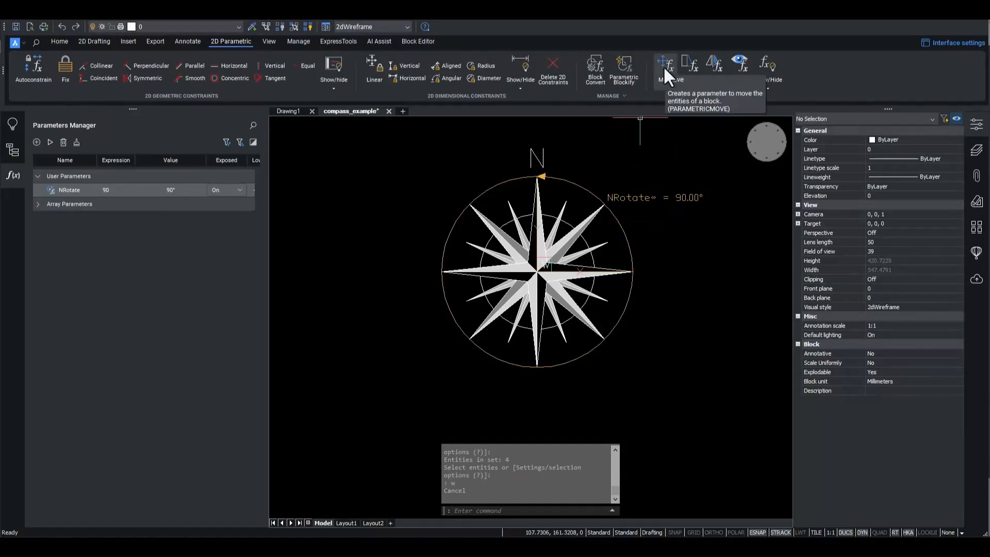
Add a Move parameter of value 100 that shifts the north symbol.
left_click(665, 68)
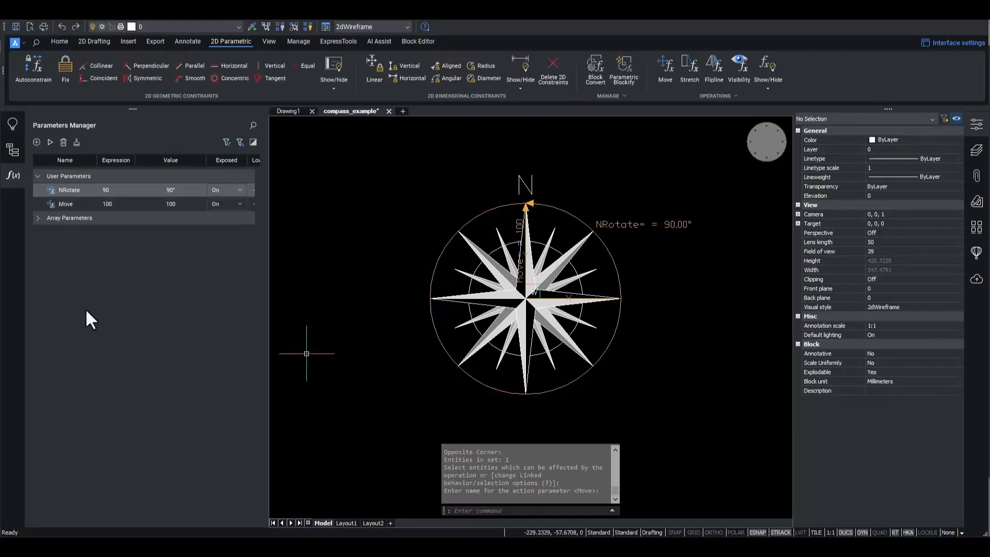
mouse_move(91, 315)
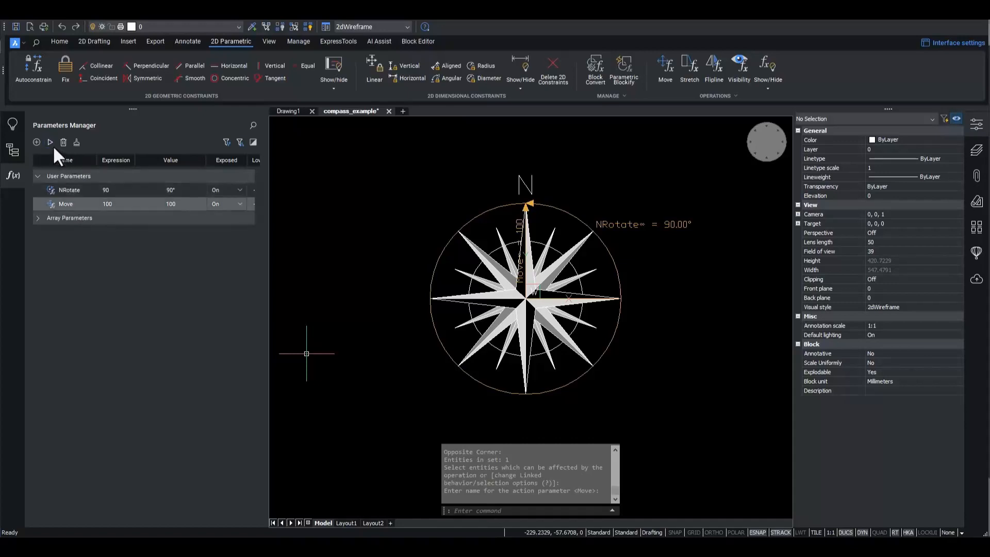
left_click(50, 142)
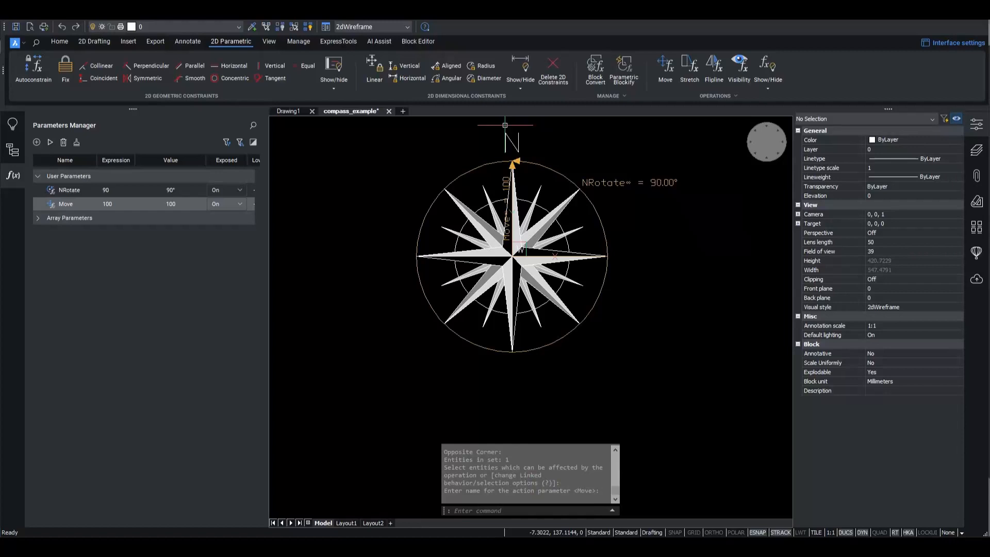
mouse_move(577, 210)
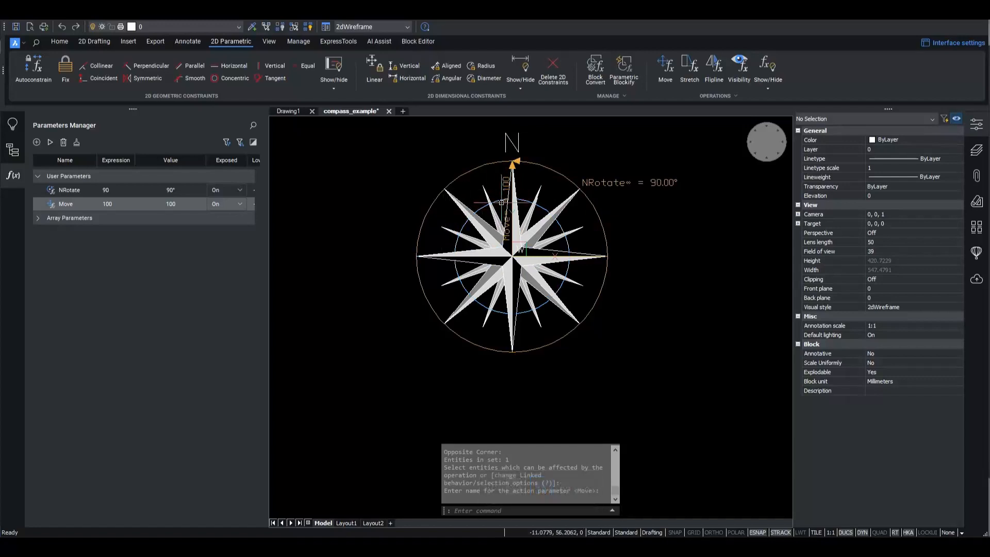
mouse_move(411, 157)
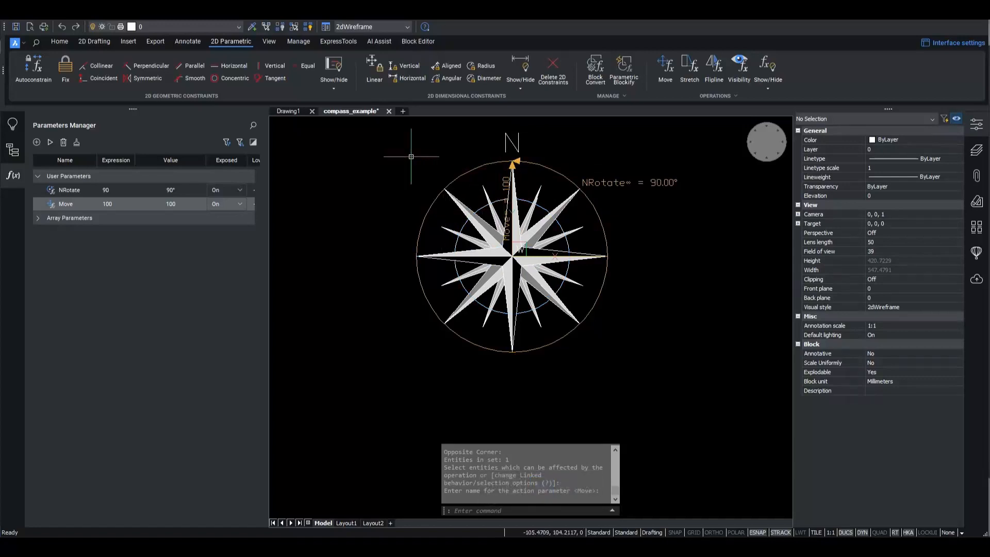
Revise NRotate to drive four compass entities, then animate and stop the preview.
right_click(69, 189)
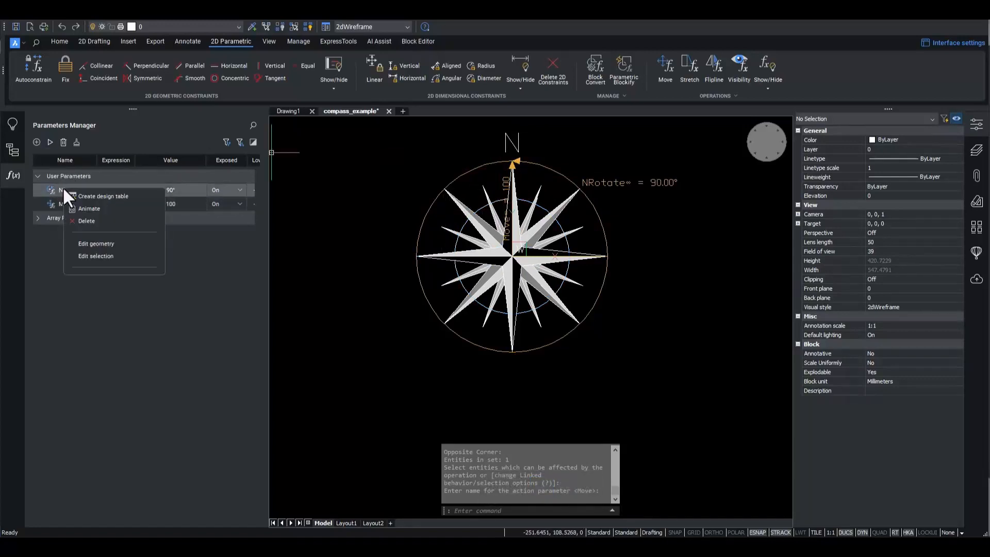
mouse_move(104, 256)
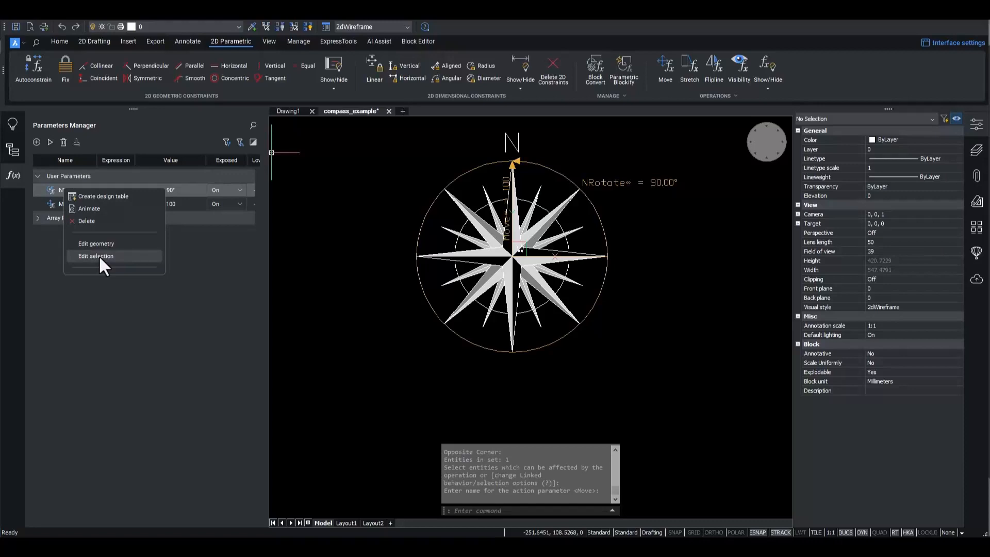
left_click(96, 256)
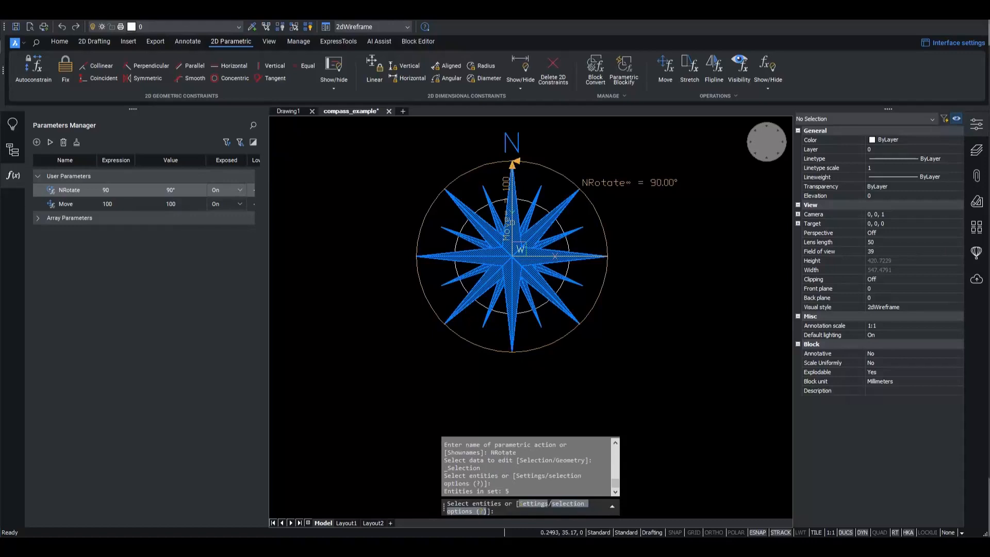
mouse_move(519, 141)
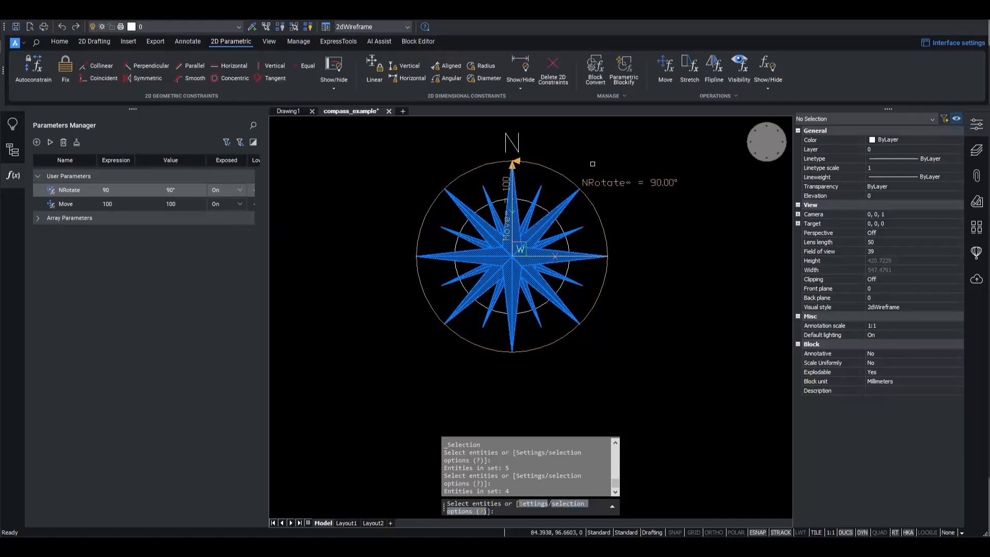
mouse_move(344, 178)
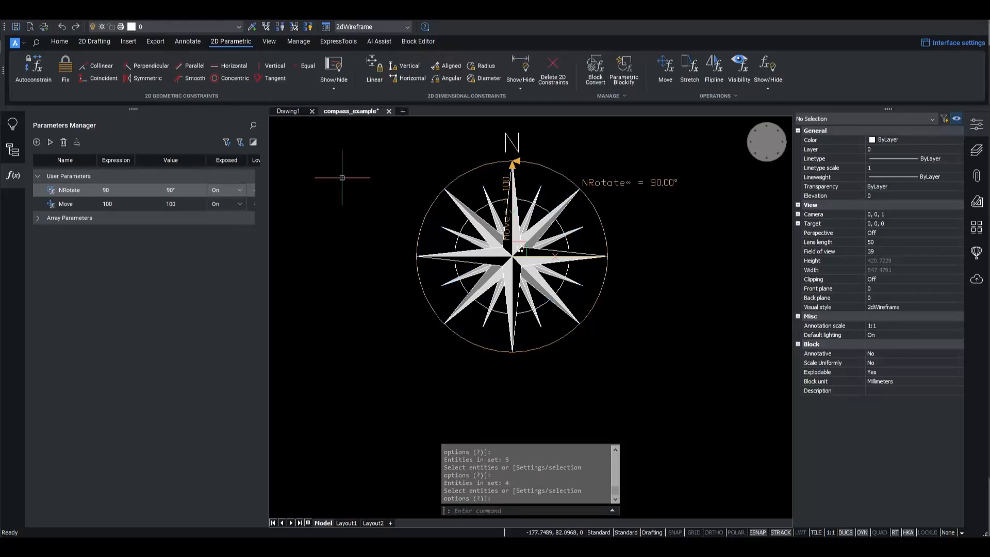
mouse_move(333, 176)
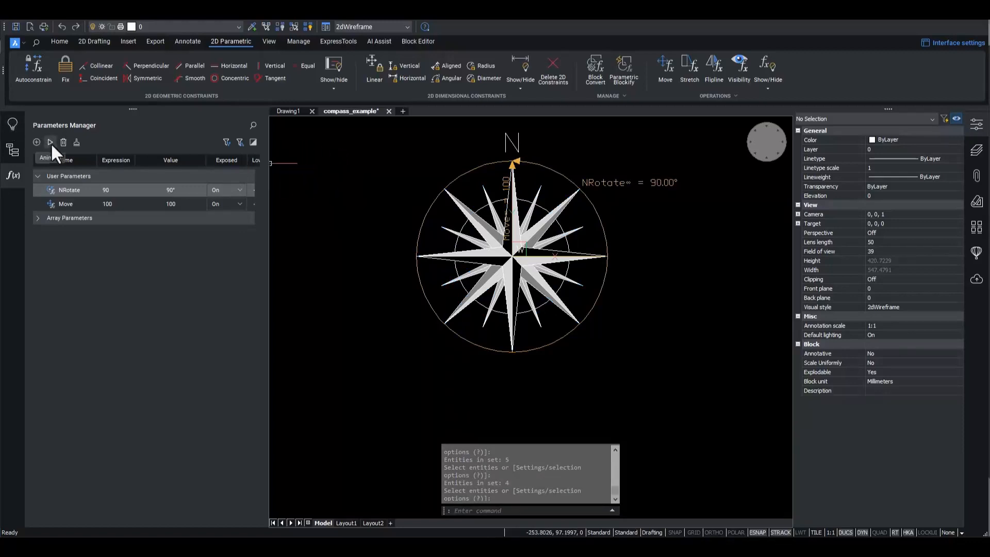
left_click(50, 143)
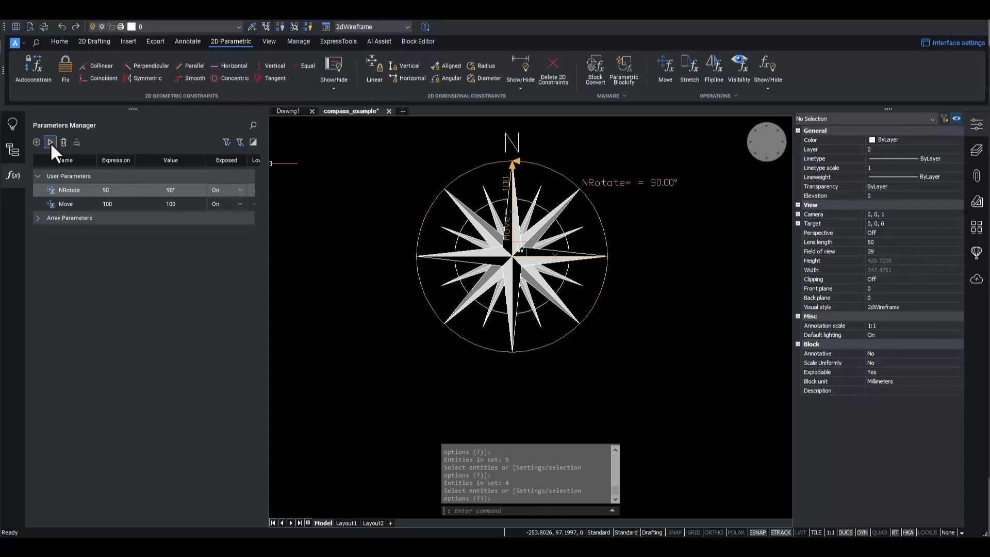
left_click(50, 141)
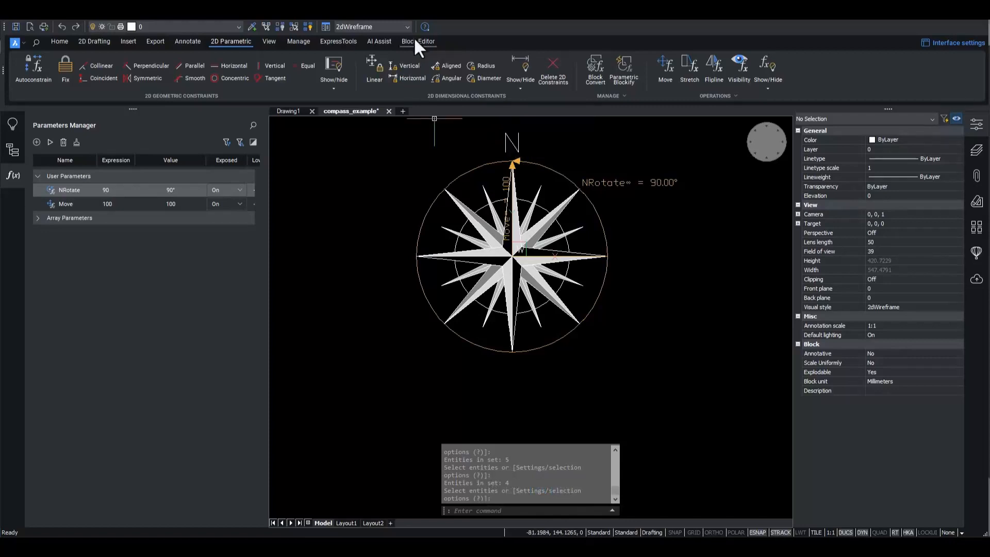
Save and close the compass block, then set the placed compass's NRotate to 45°.
left_click(417, 42)
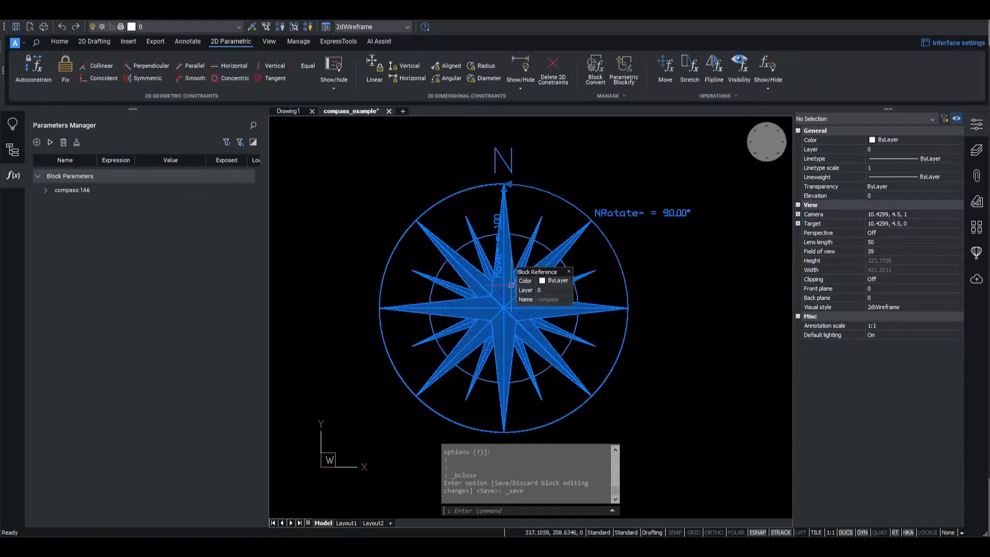
left_click(505, 308)
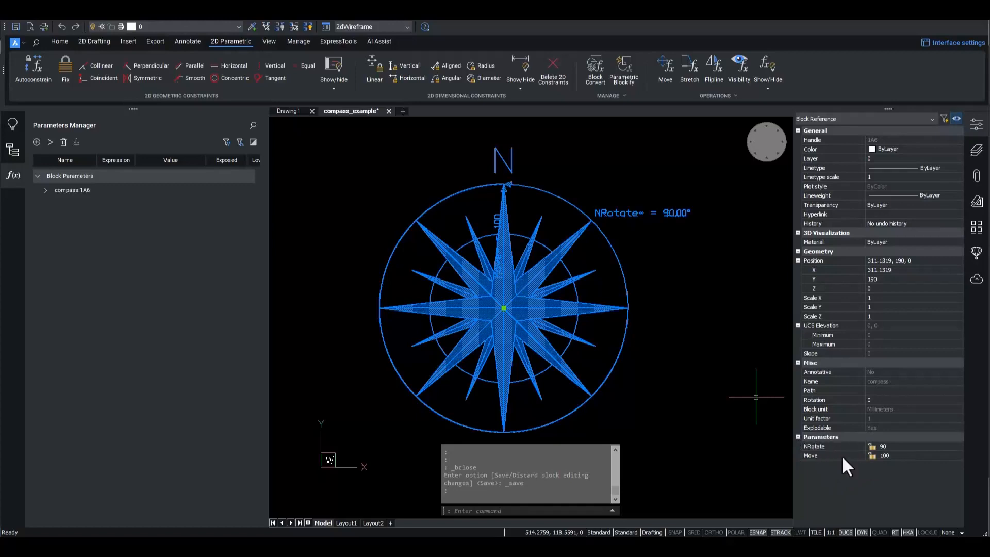
mouse_move(819, 466)
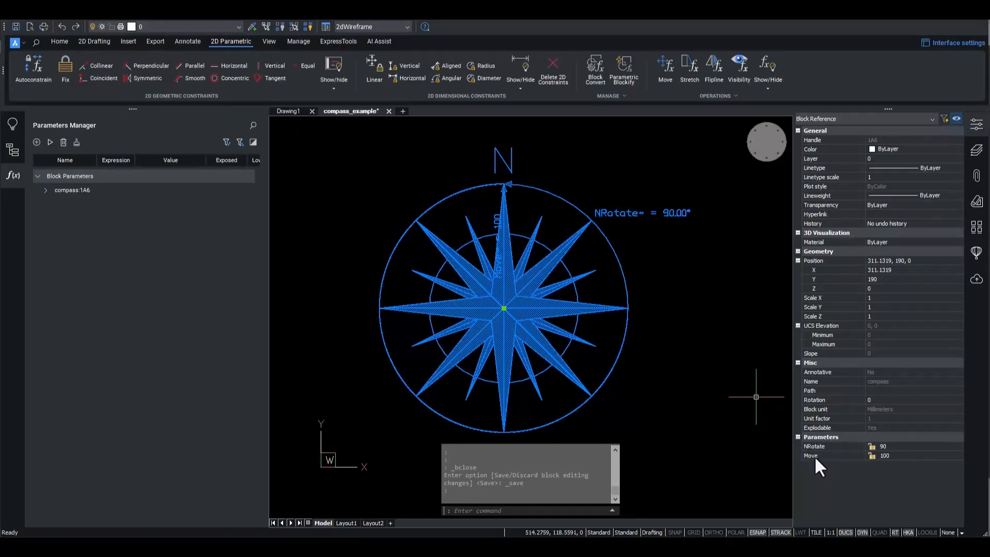
mouse_move(909, 456)
type("4")
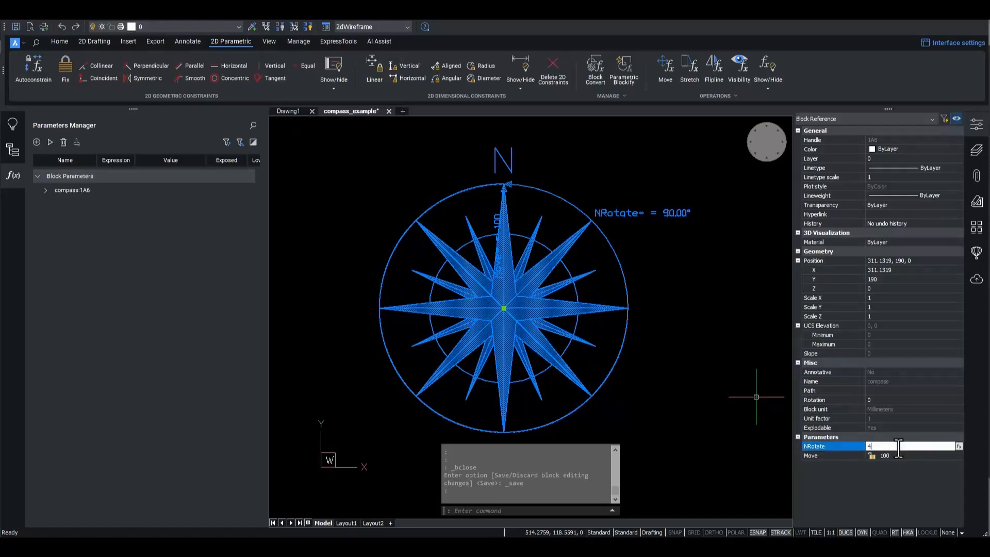
type("5")
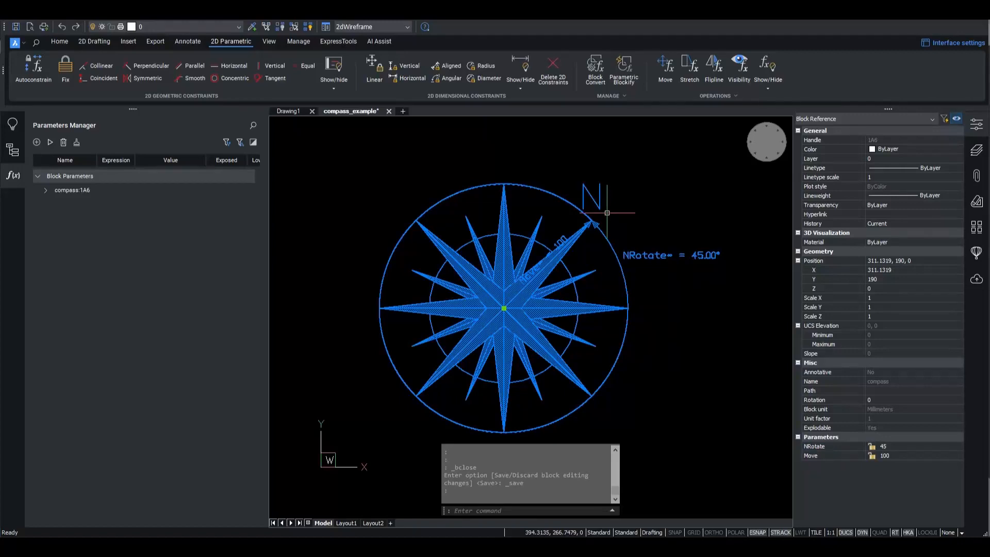
mouse_move(362, 135)
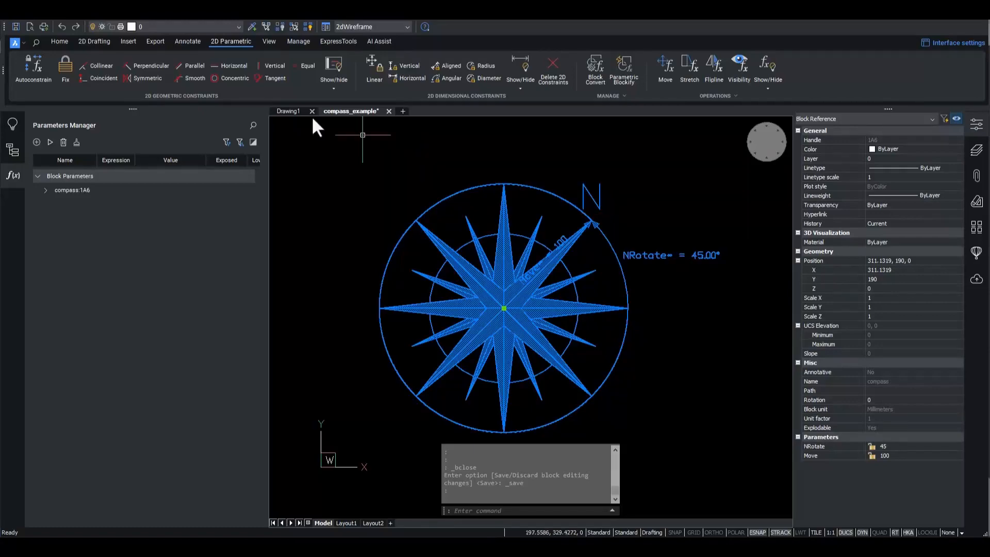